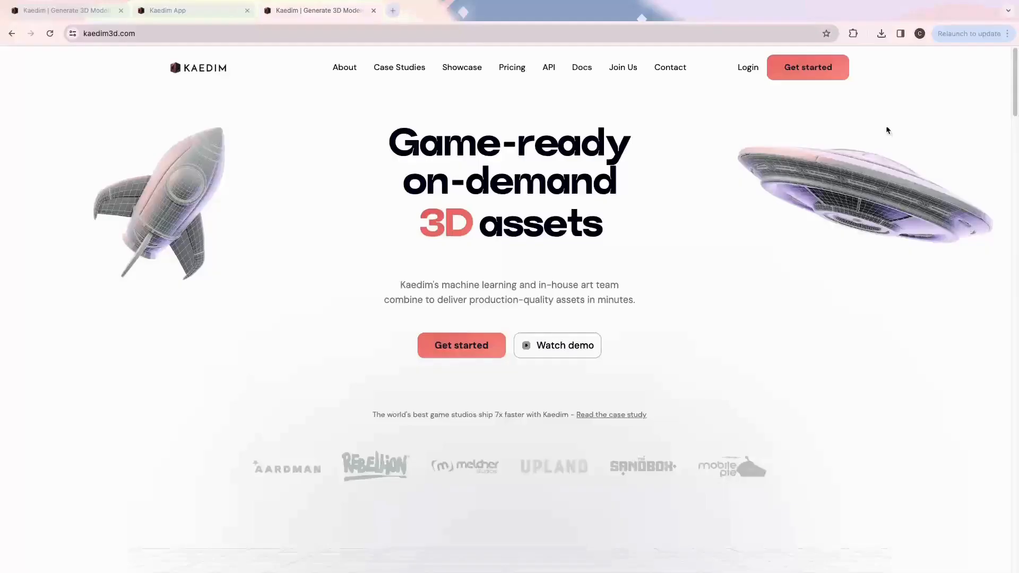
Step: Enter the Kaedim web app from kaedim3d.com and sign in to the account
left_click(806, 67)
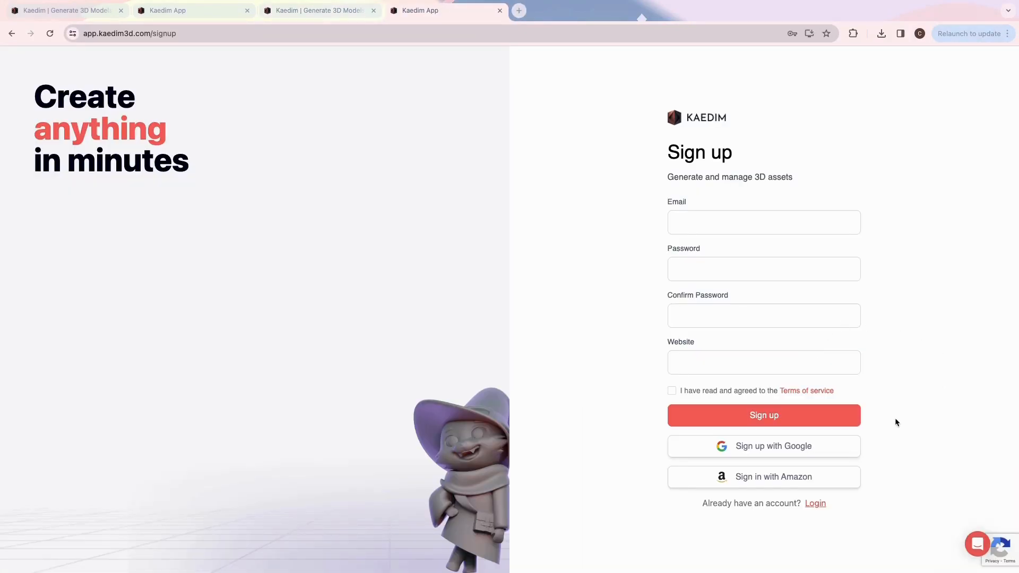
mouse_move(813, 430)
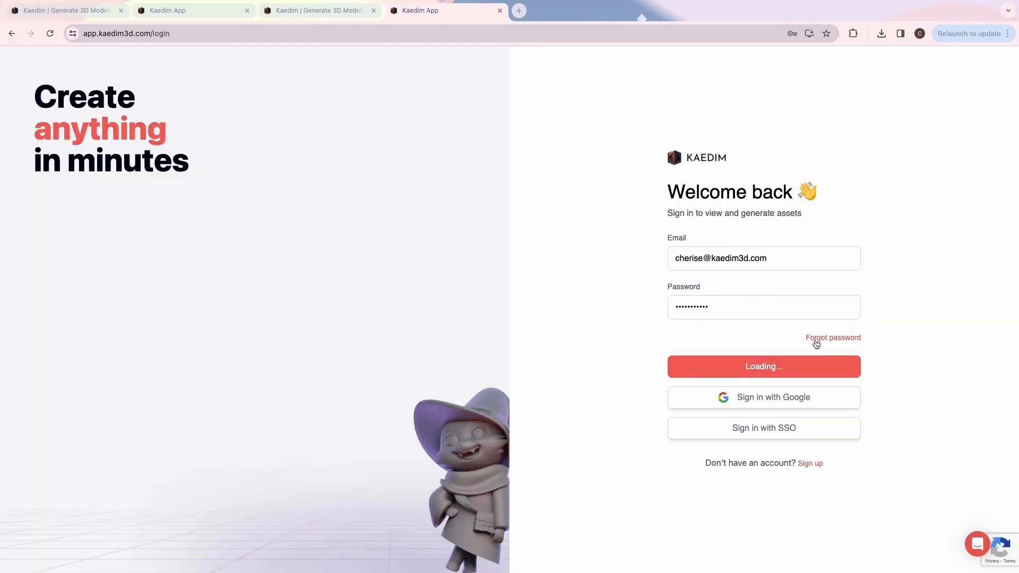
left_click(763, 366)
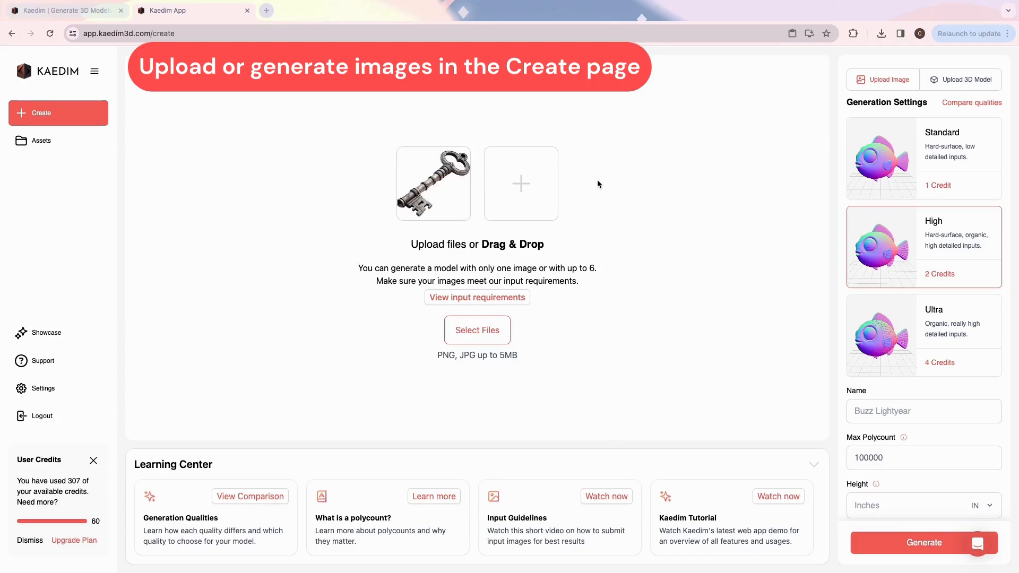
Step: Review the quality comparison, keep High quality, name the model Key and generate it
left_click(971, 102)
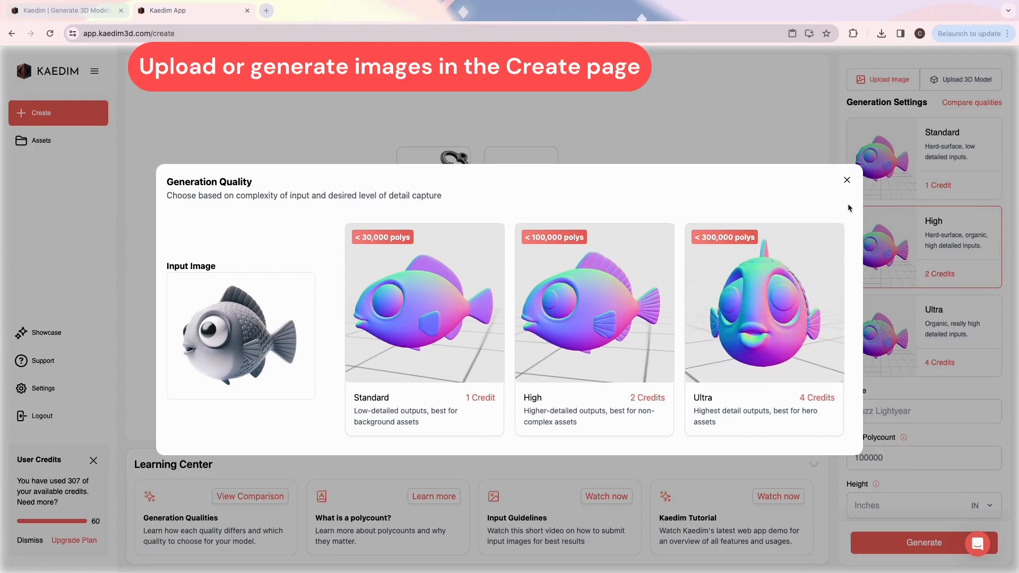
left_click(847, 179)
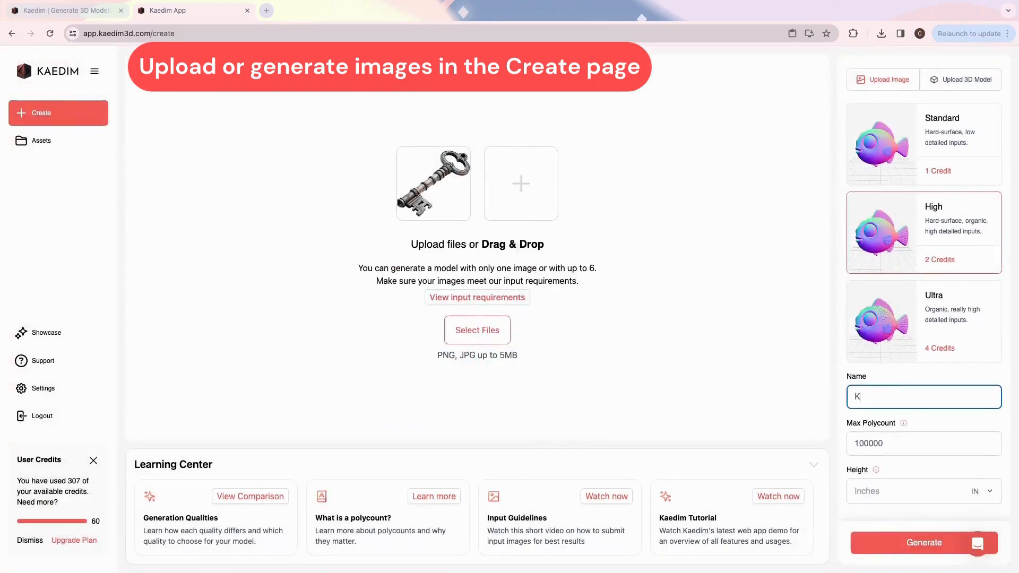
mouse_move(902, 423)
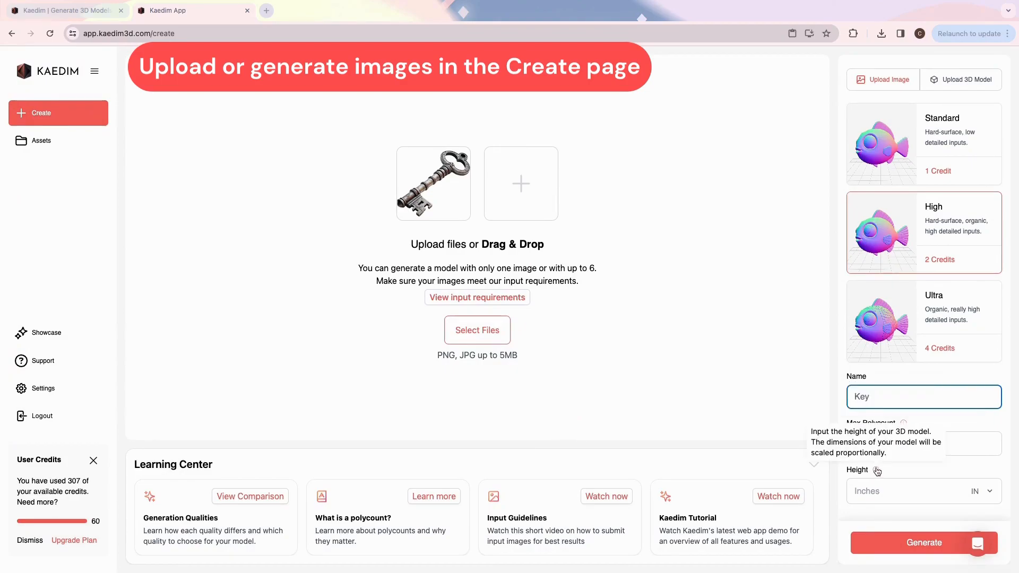
left_click(922, 542)
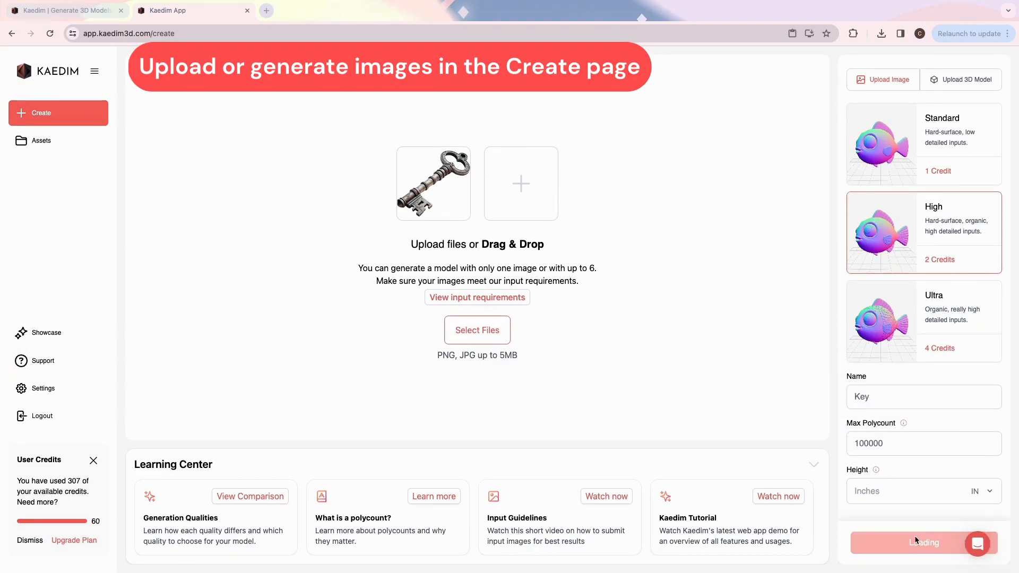
Step: View the Key asset's processing timeline in Assets, then return to Create
left_click(922, 543)
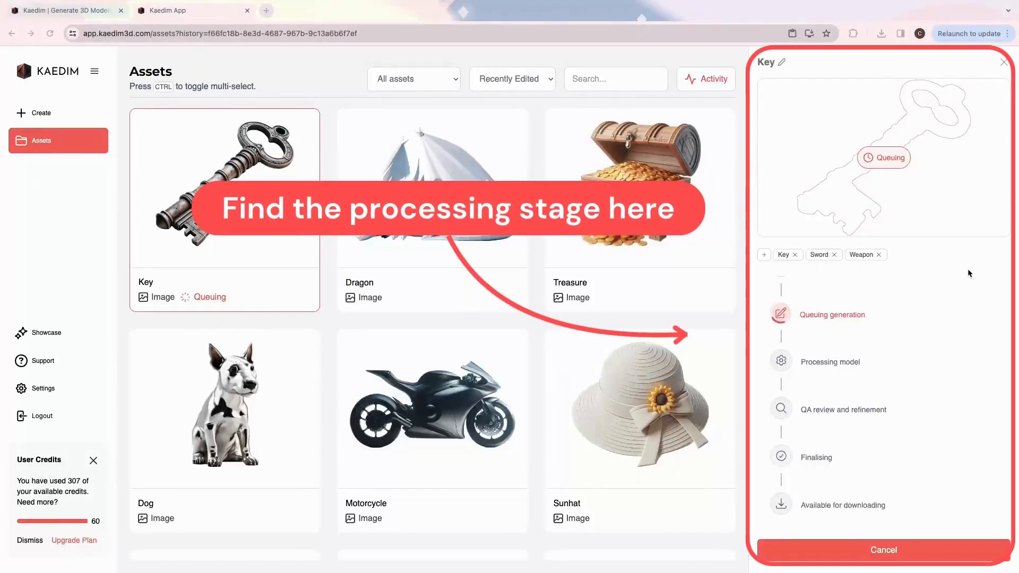
mouse_move(966, 289)
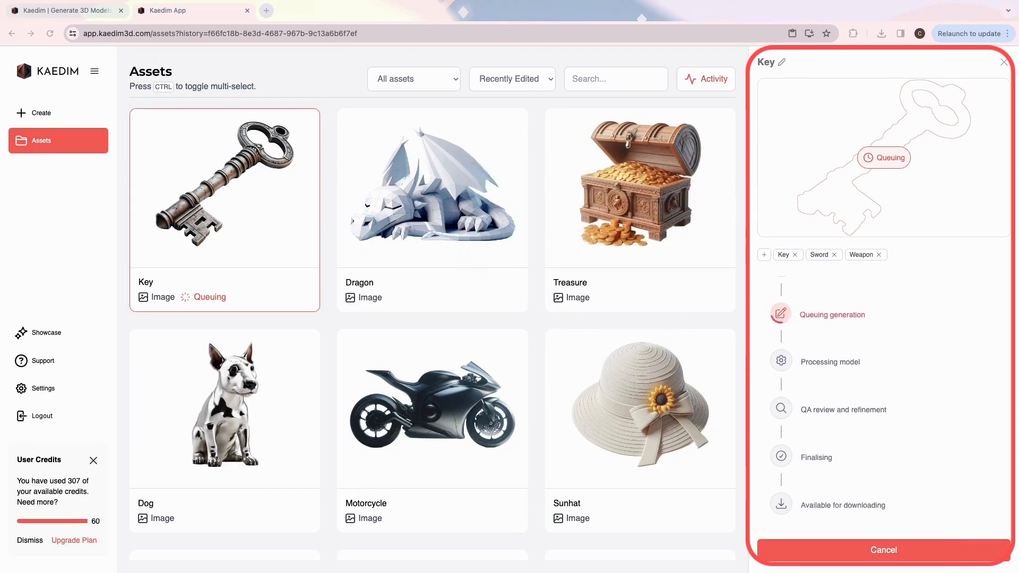
left_click(41, 113)
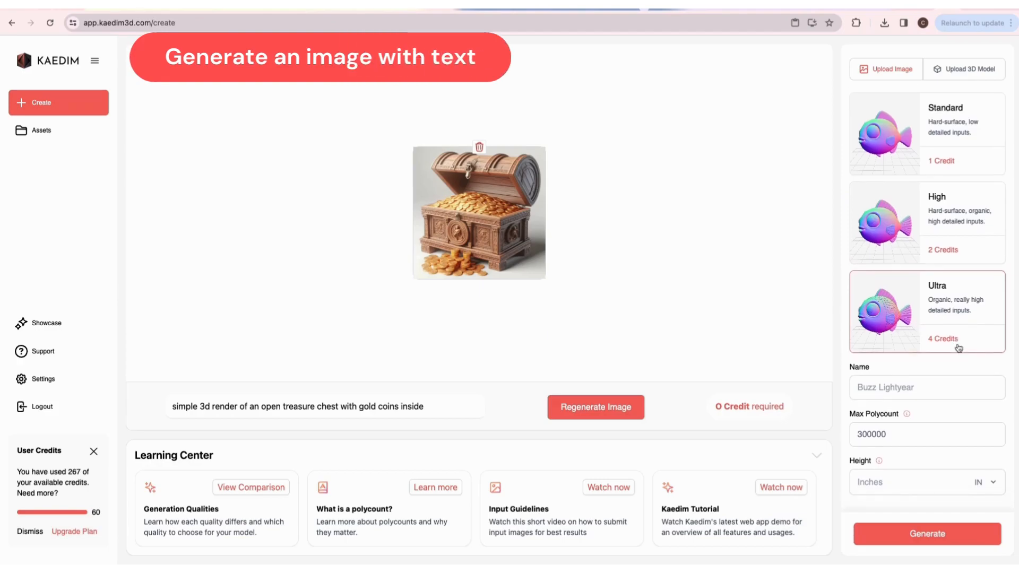
Step: Name the model Treasure Chest, change the prompt's chest to closed, and generate it
type("Treasure Chest")
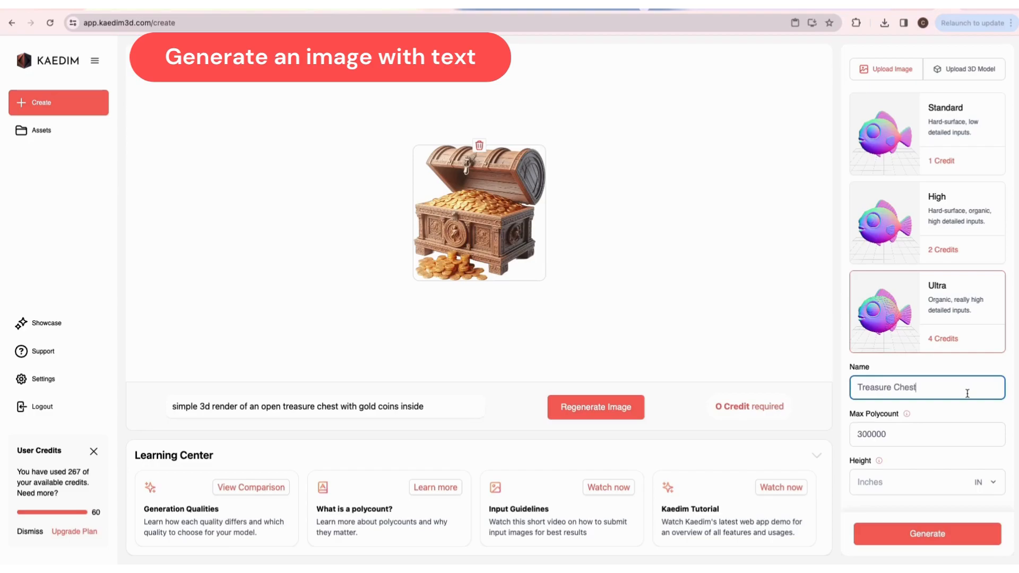
double_click(410, 407)
type("closed")
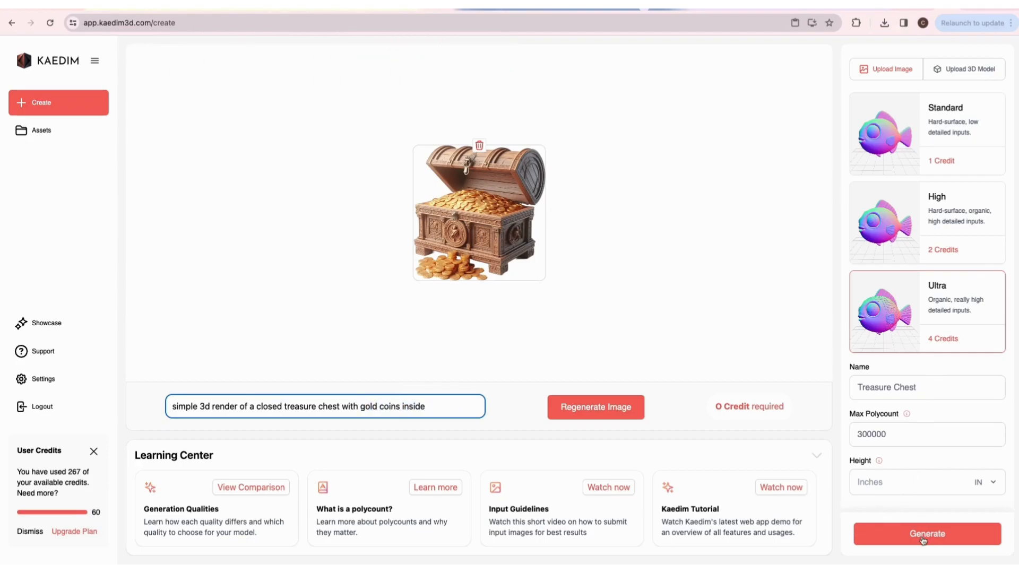
left_click(925, 533)
type("low poly 3D render of a dragon char")
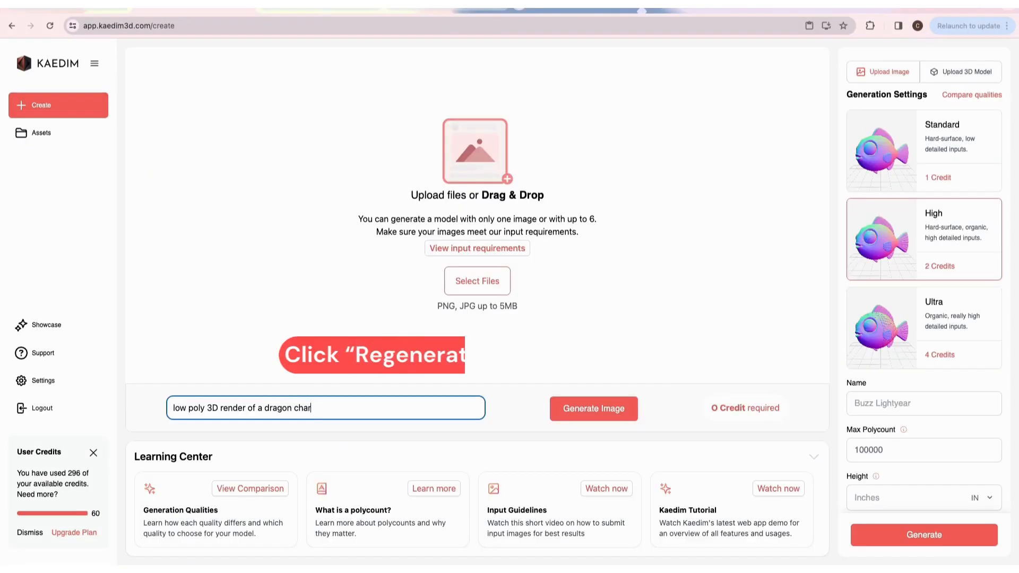
Step: Generate a low-poly dragon image, then regenerate it with a sleeping dragon prompt
left_click(592, 407)
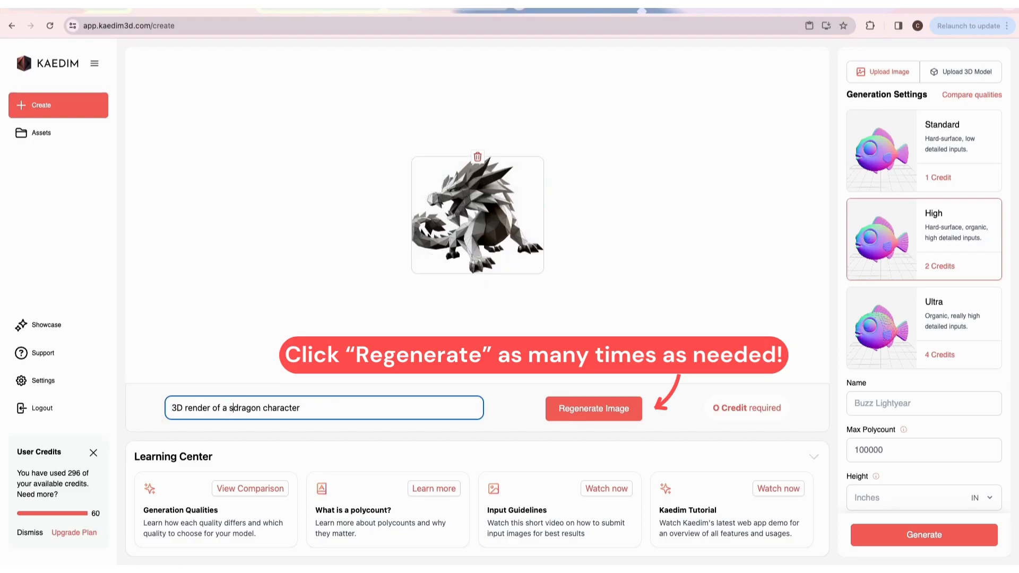
type("sleepibg")
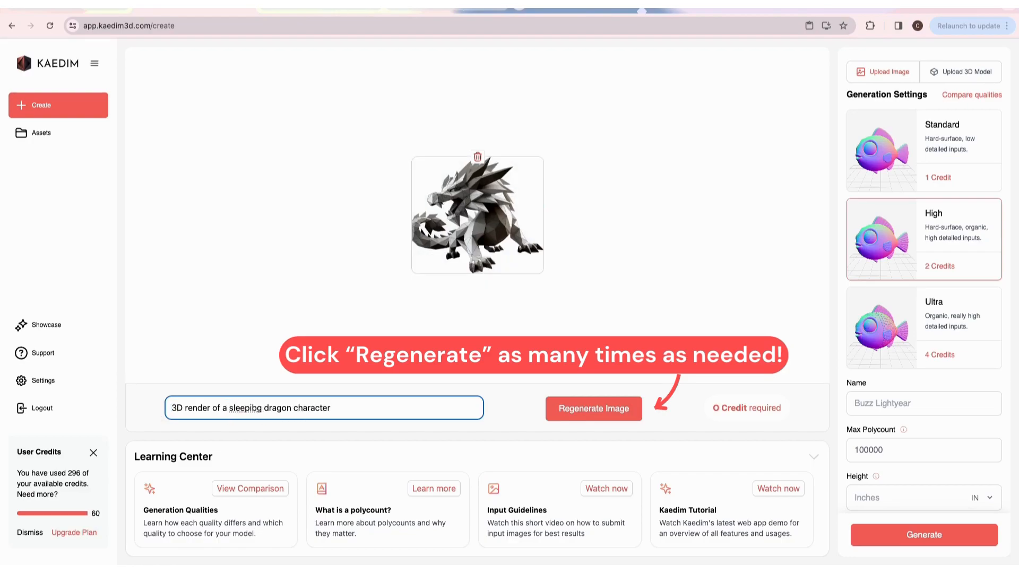
left_click(592, 407)
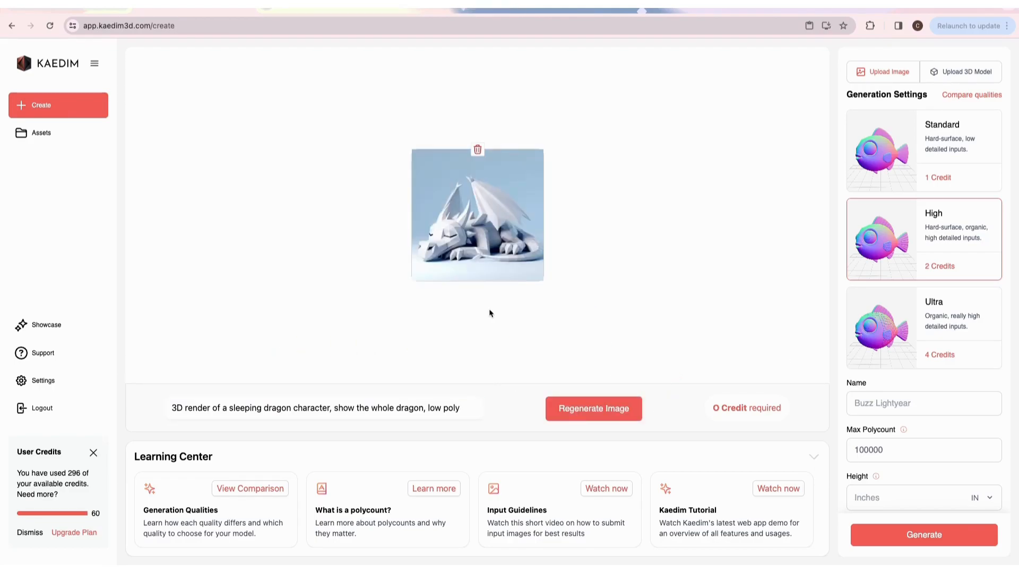
mouse_move(759, 317)
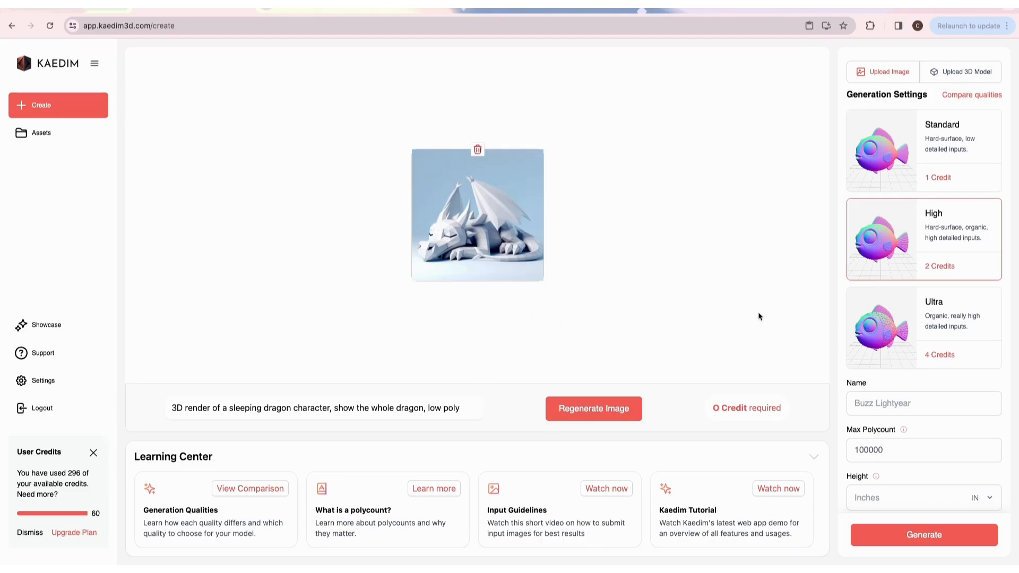
Step: Name the model Dragon, set its height to 10 inches and generate it
type("Dragon")
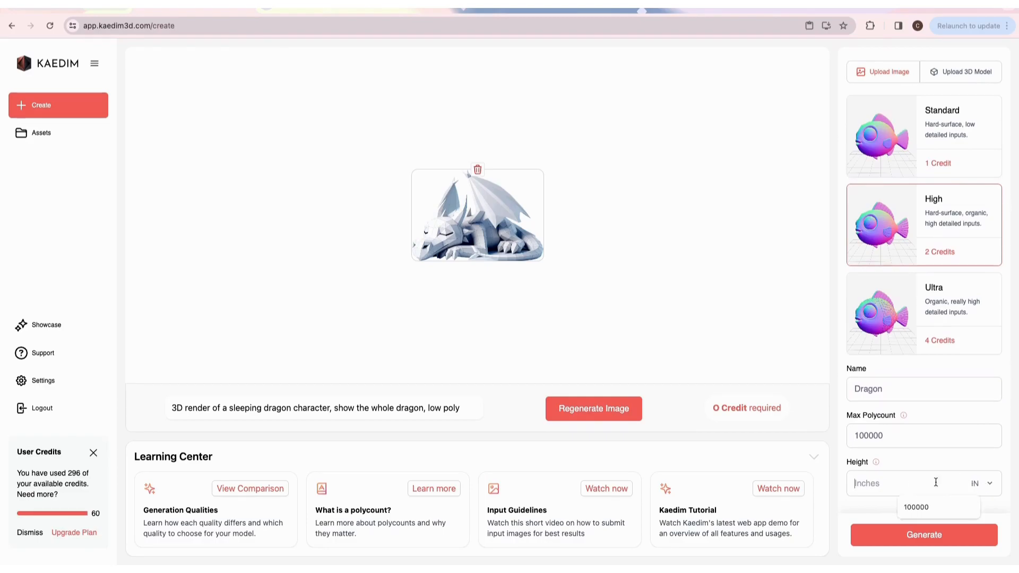
type("10")
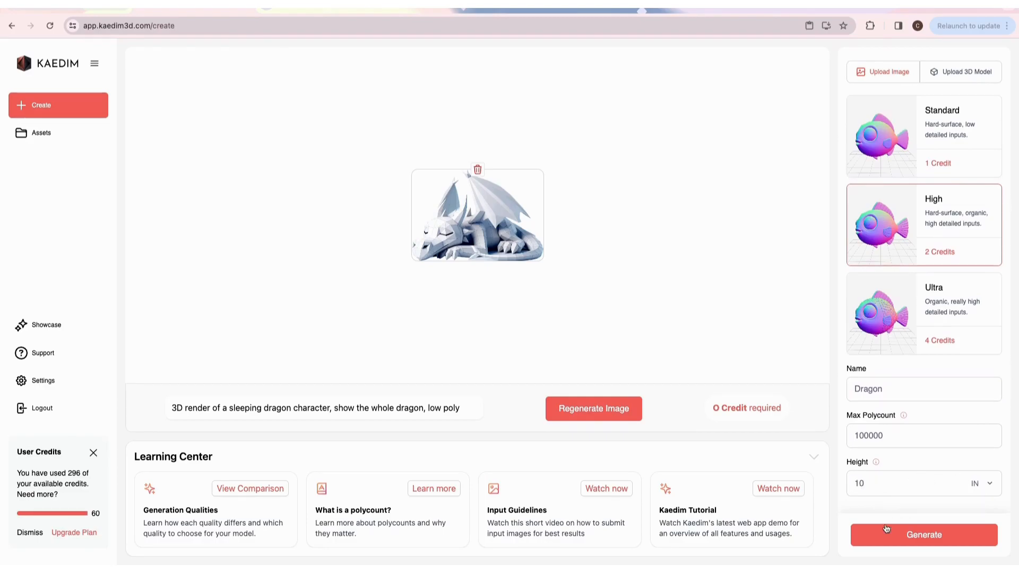
left_click(922, 534)
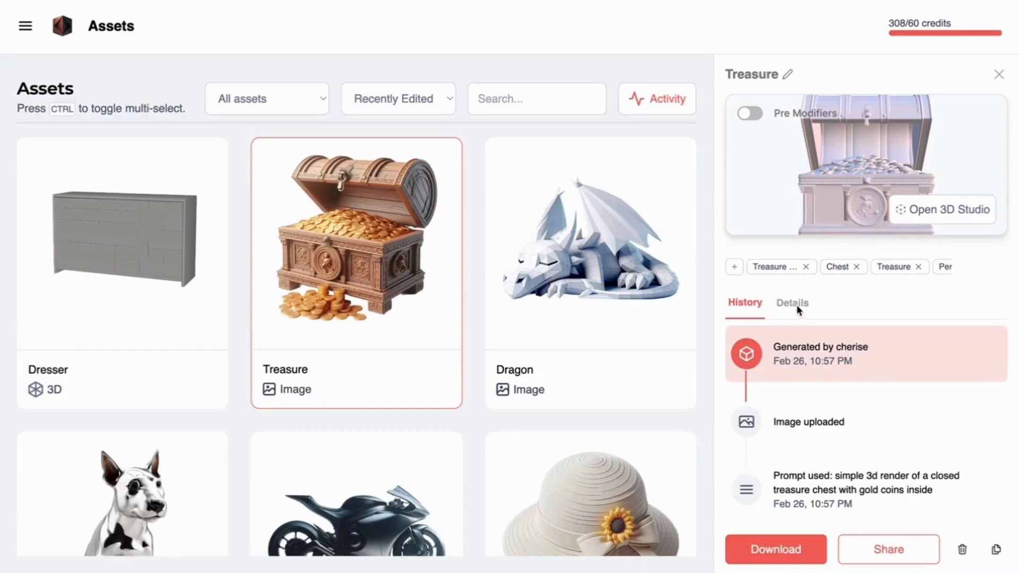
Step: View the Treasure Chest with wireframe, pre-modifier and final versions, plus its input image
left_click(942, 209)
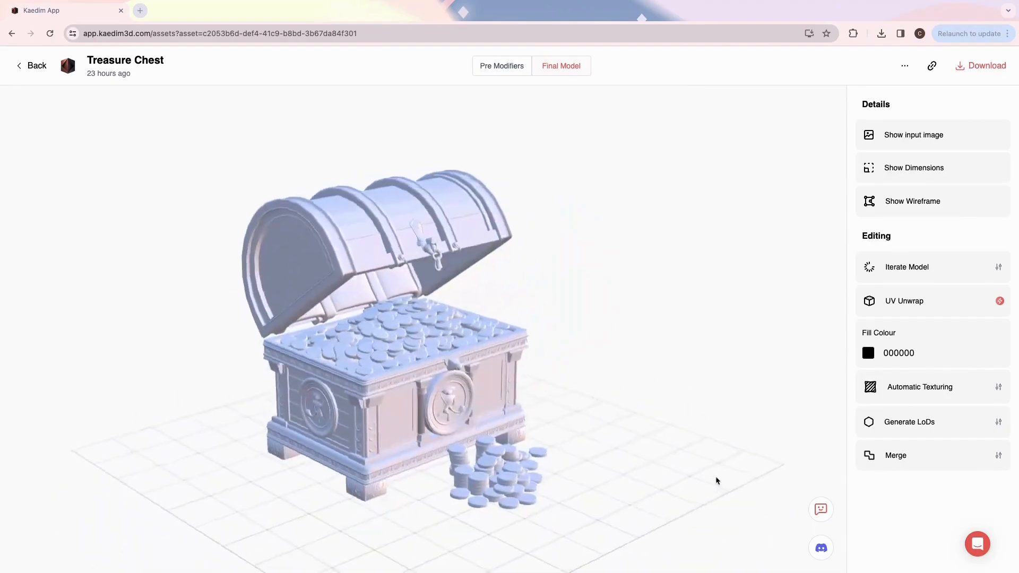
left_click(912, 202)
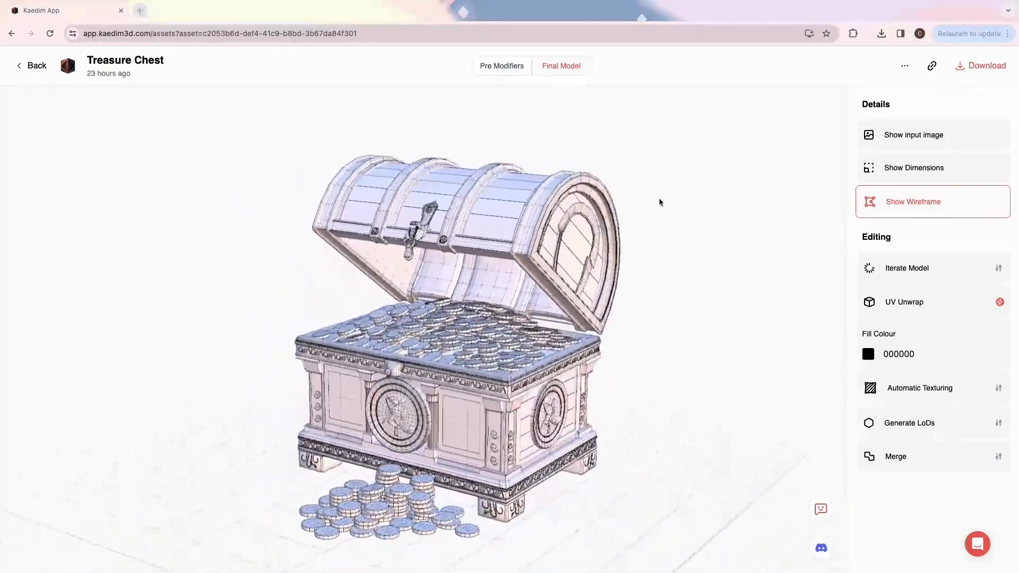
left_click(913, 202)
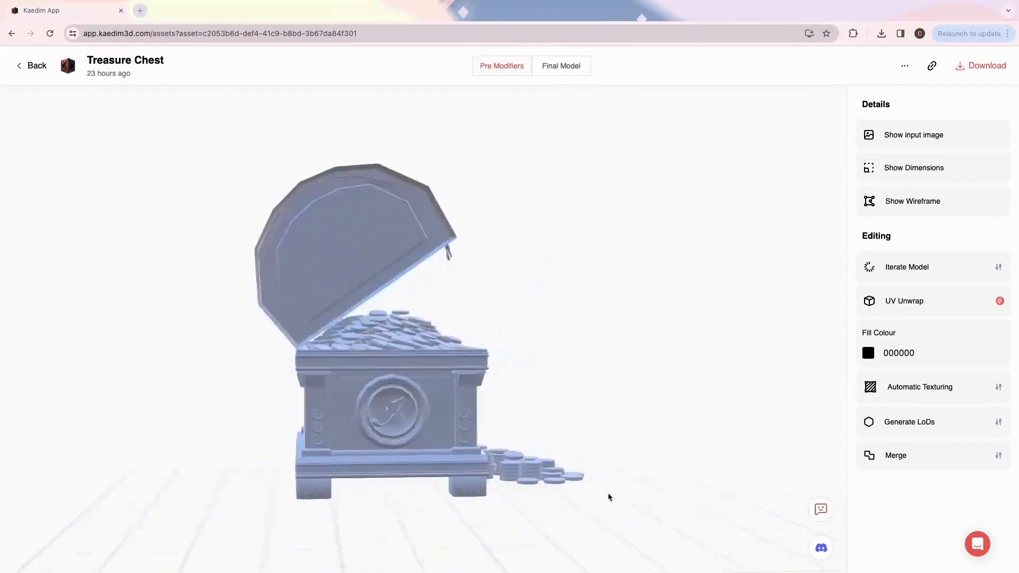
left_click(913, 200)
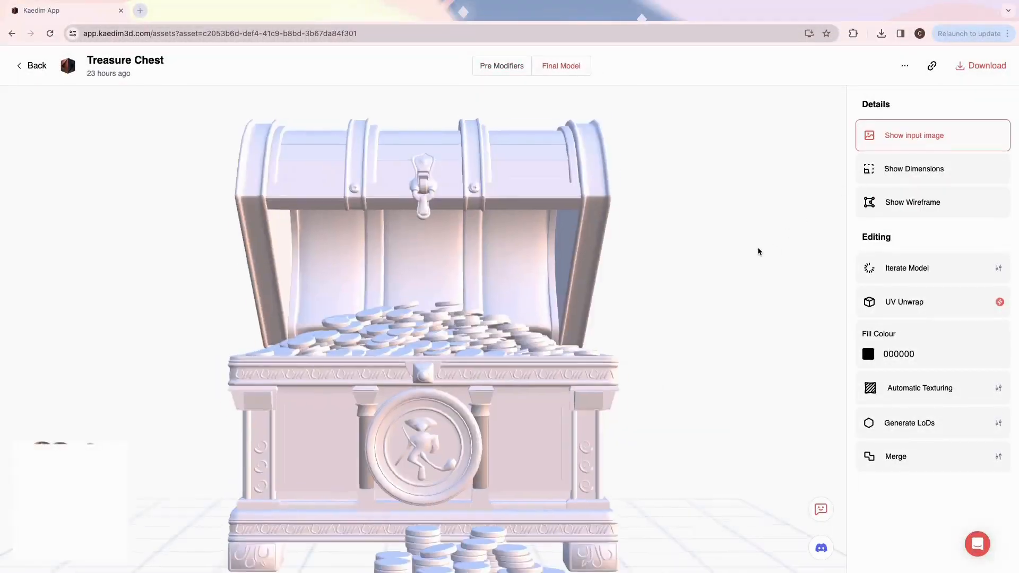
left_click(914, 169)
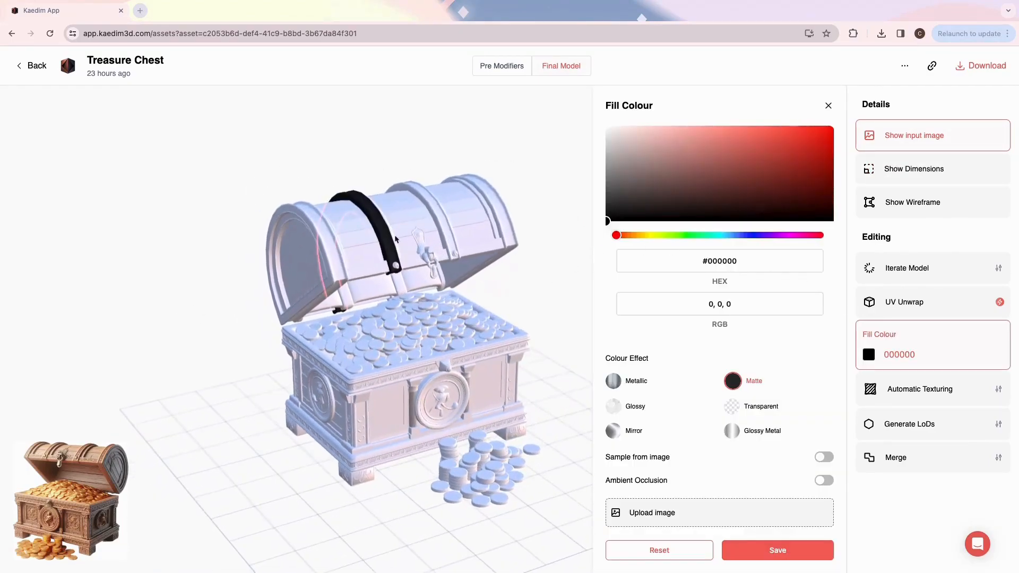
Step: Save the orange fill colour ed9b27 onto the treasure chest model
left_click(637, 235)
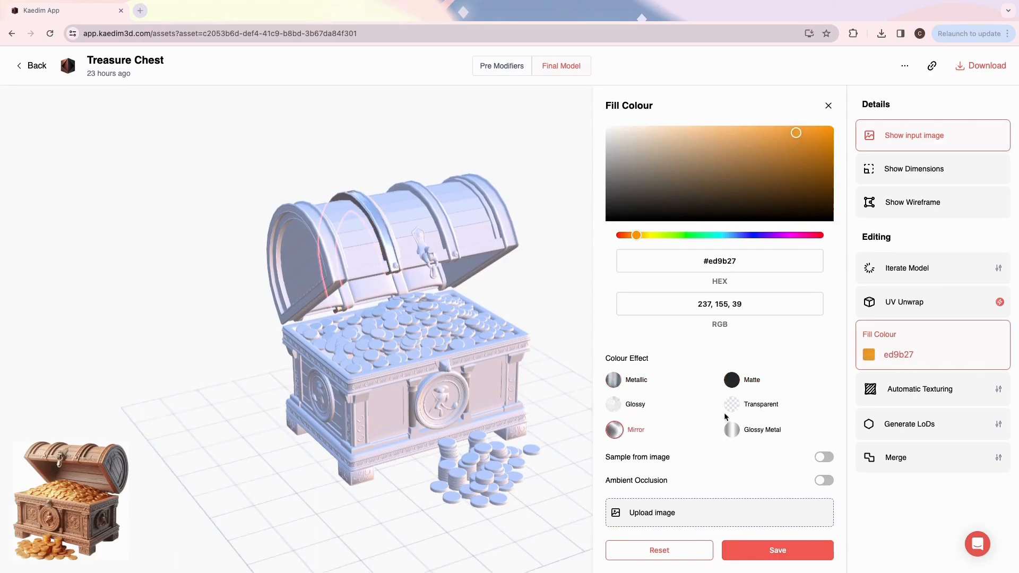
left_click(731, 430)
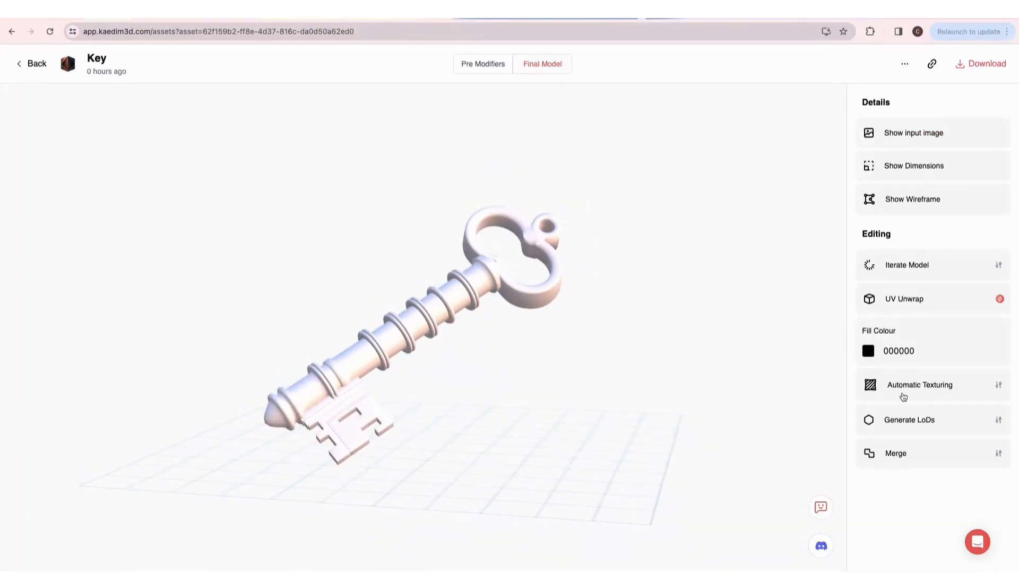
Step: Generate a PBR texture for the key from its front-view image and inspect the result
left_click(919, 385)
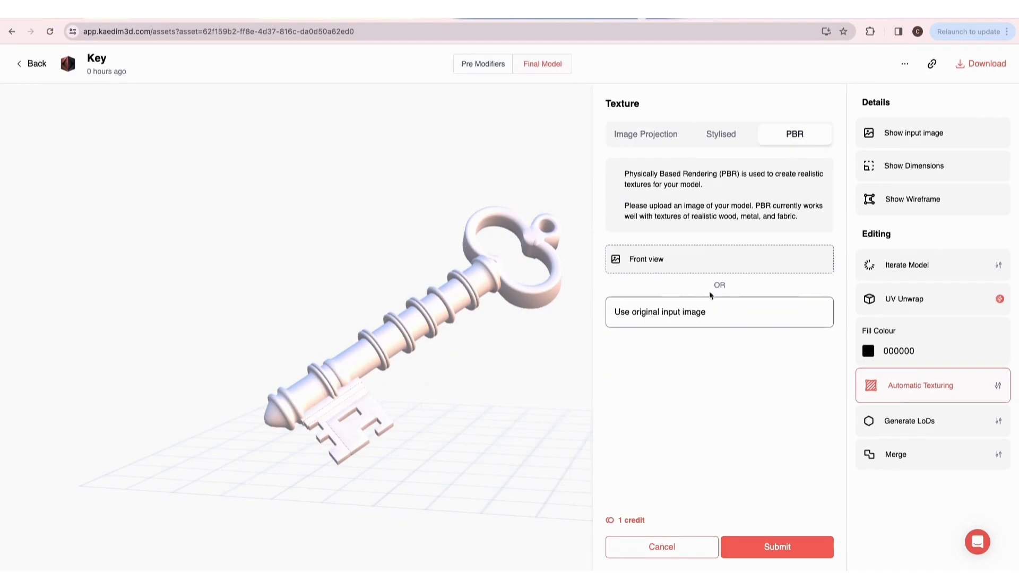
left_click(718, 259)
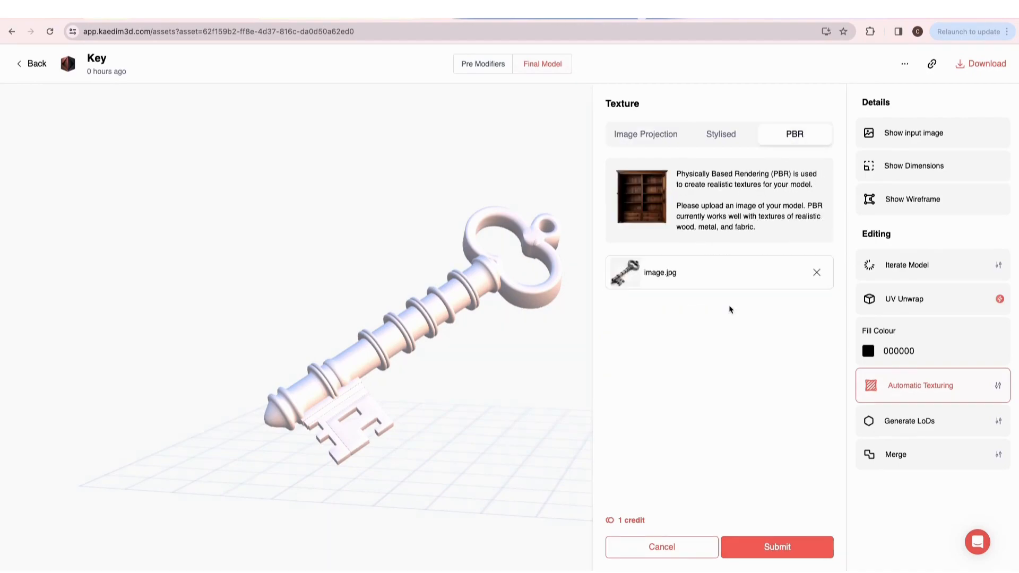
left_click(776, 546)
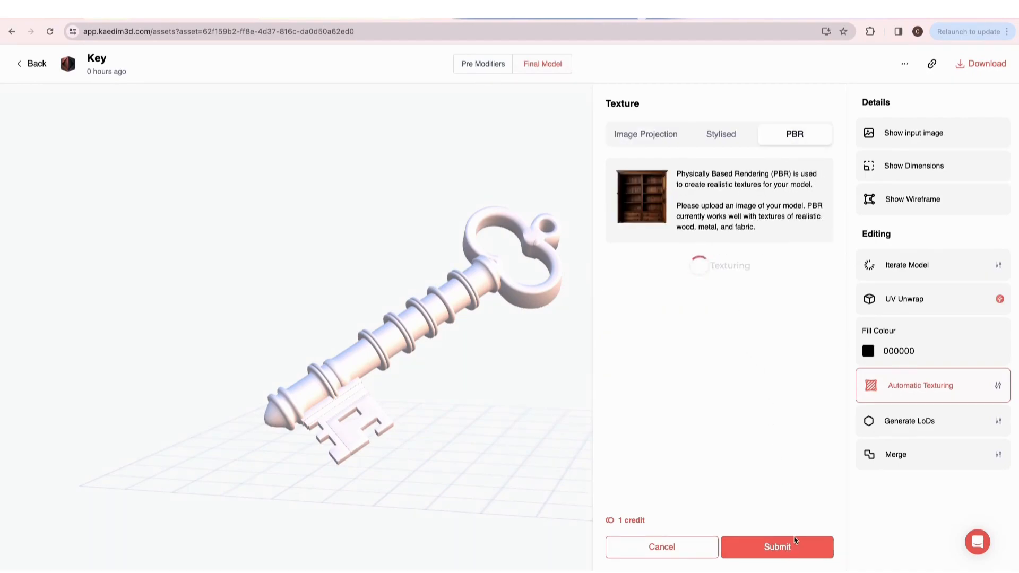
left_click(776, 546)
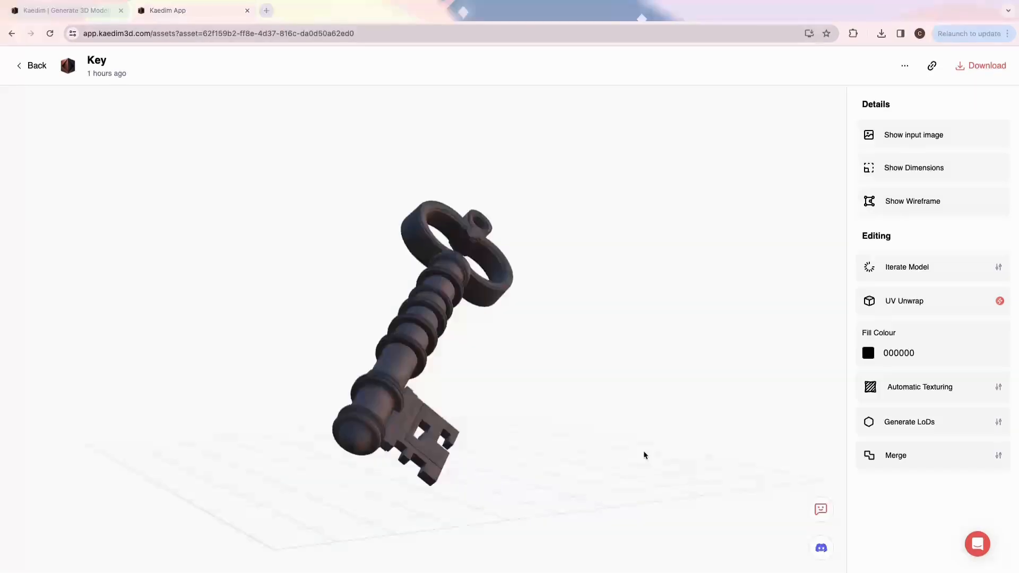
left_click_drag(645, 456, 758, 458)
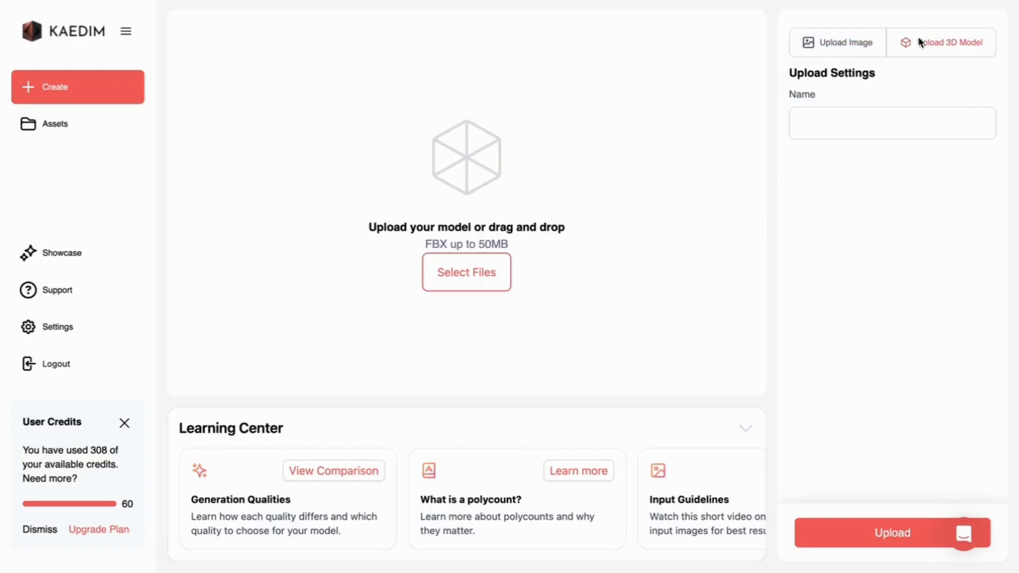
Step: Upload Modern Dresser (1).fbx as a 3D asset named Dresser
left_click(466, 272)
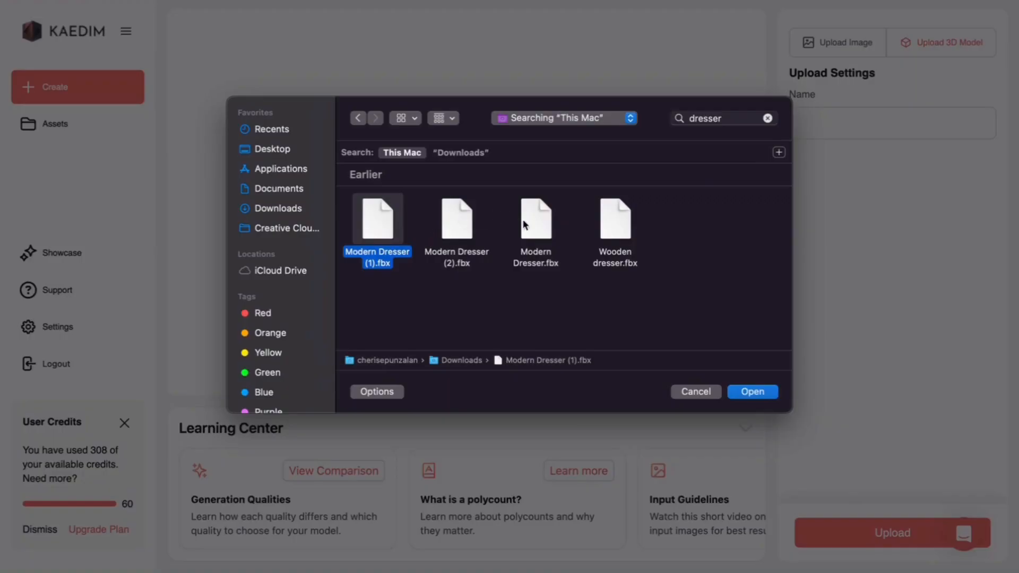
left_click(751, 392)
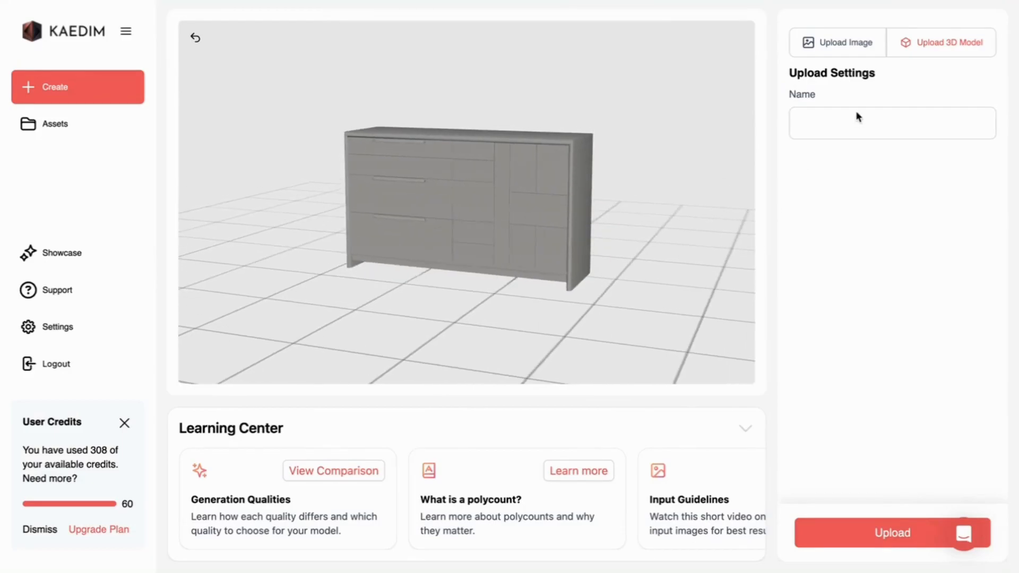
type("Dresser")
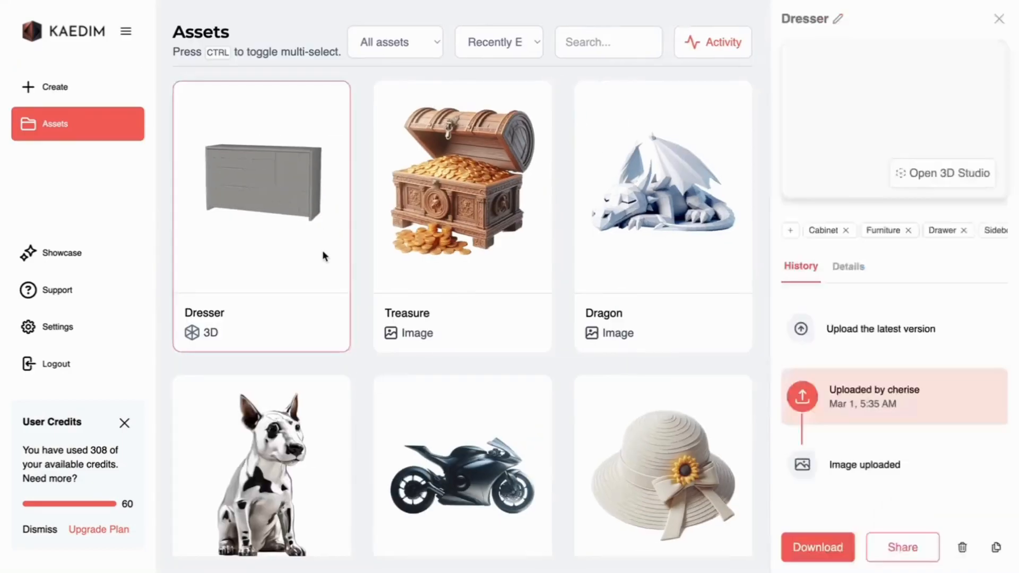
Step: View the Dresser in 3D Studio with its reference image and look over the texturing options
left_click(941, 173)
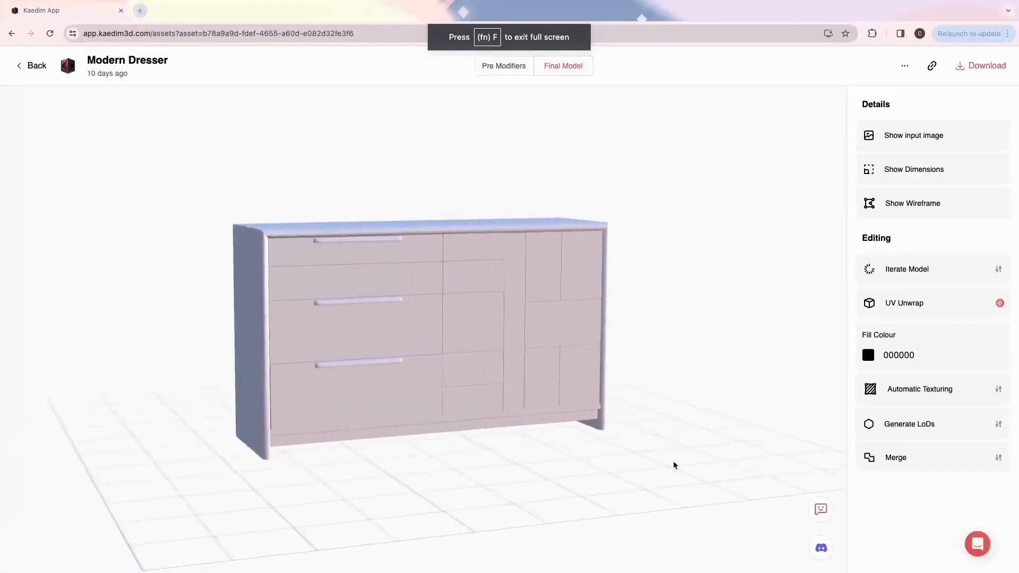
left_click(913, 135)
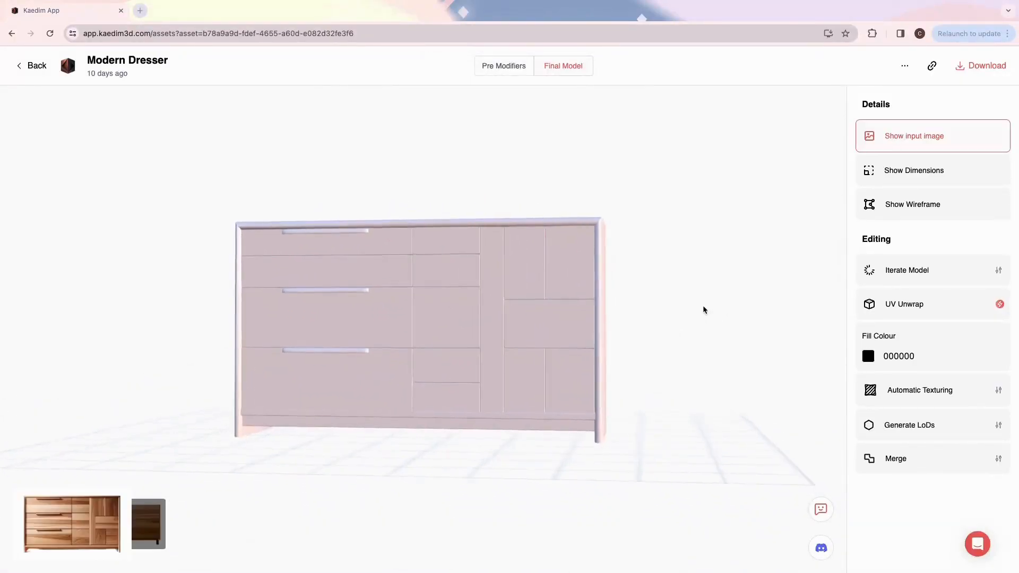
left_click(919, 389)
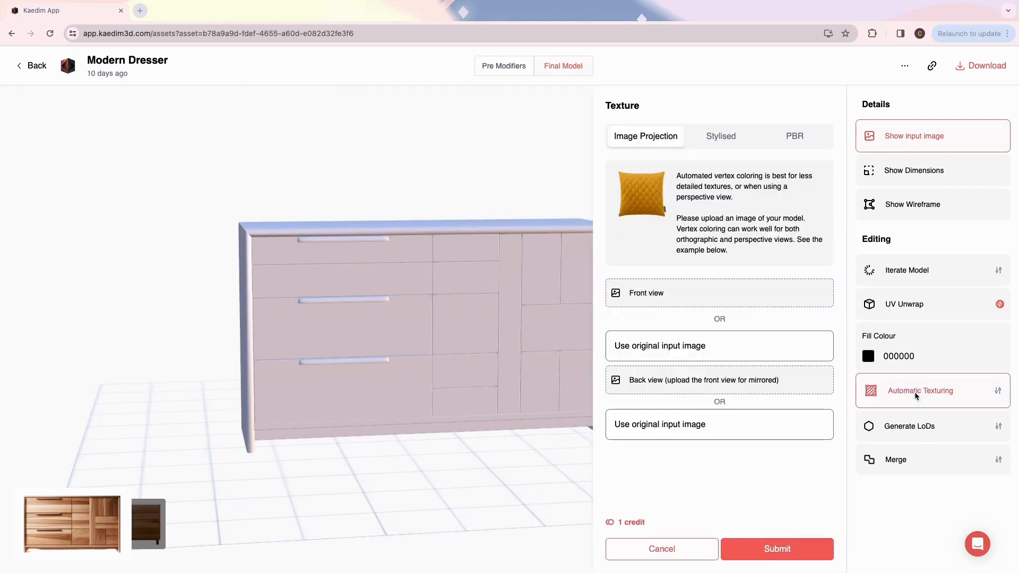
left_click(720, 293)
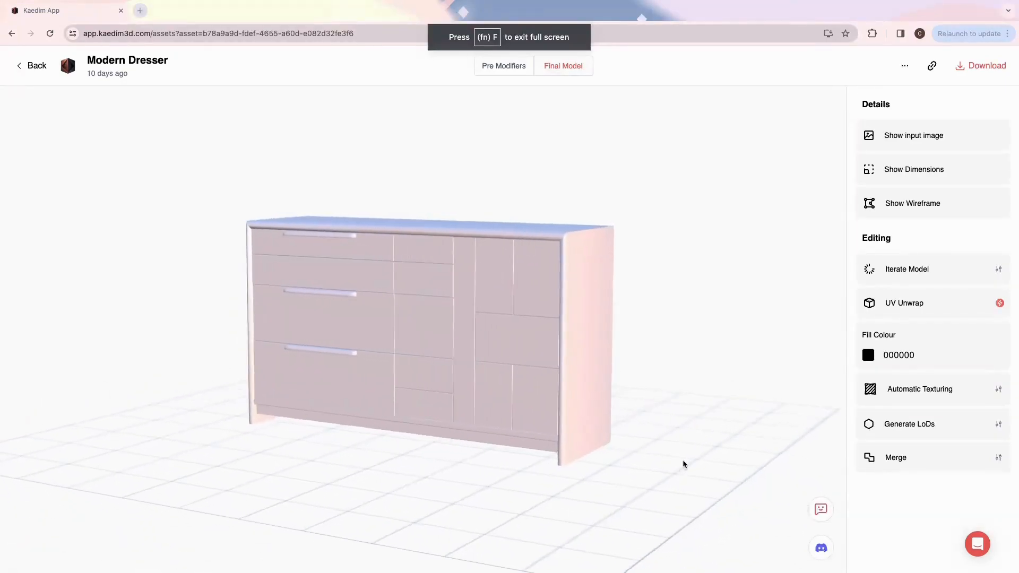
Step: Submit image-projection texturing for the dresser using its original wooden input image
left_click(912, 135)
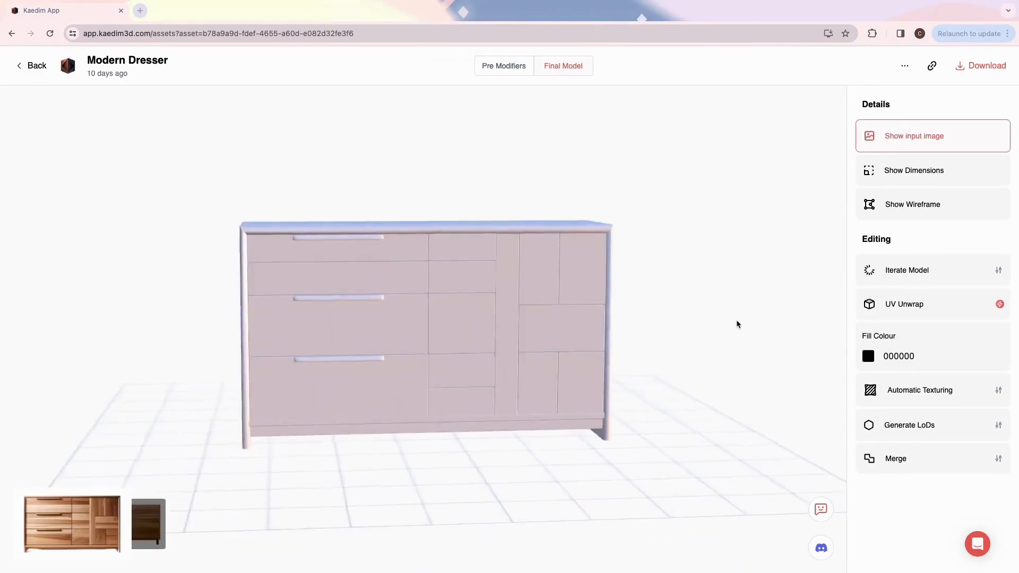
left_click(919, 390)
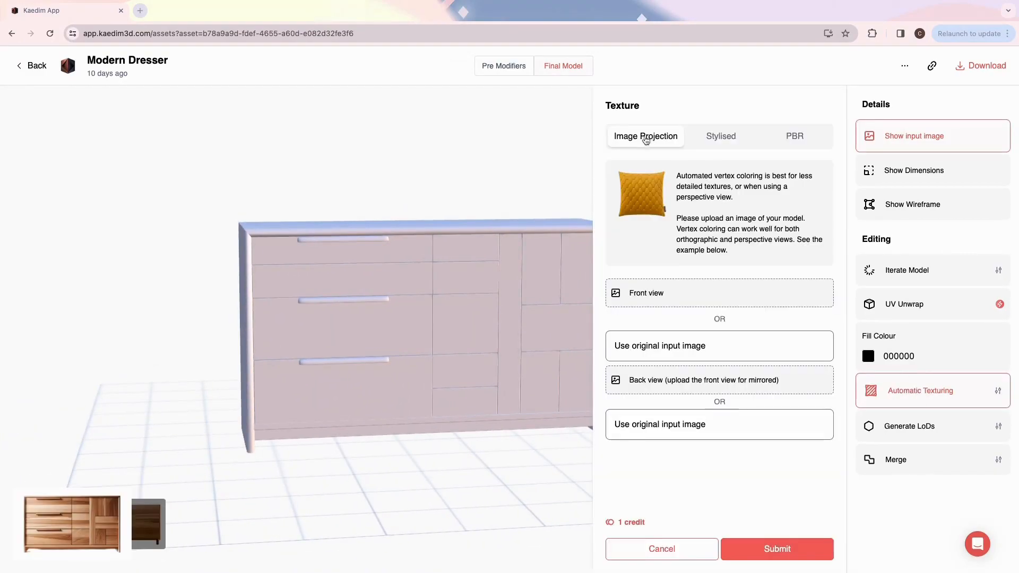
left_click(720, 293)
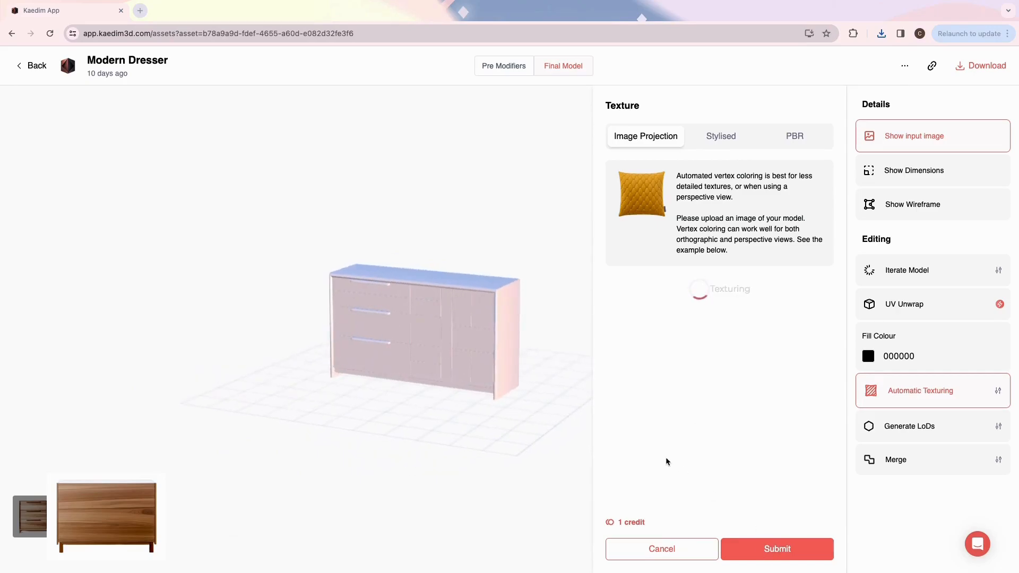
left_click(775, 549)
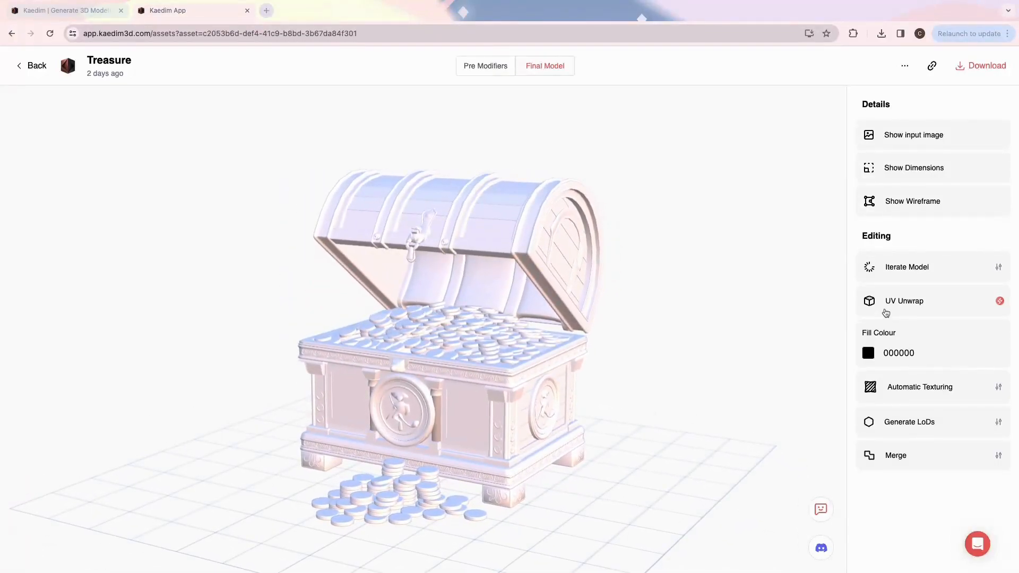
Step: UV-unwrap the treasure chest, spending a credit, and reopen the Treasure asset in 3D Studio
left_click(904, 300)
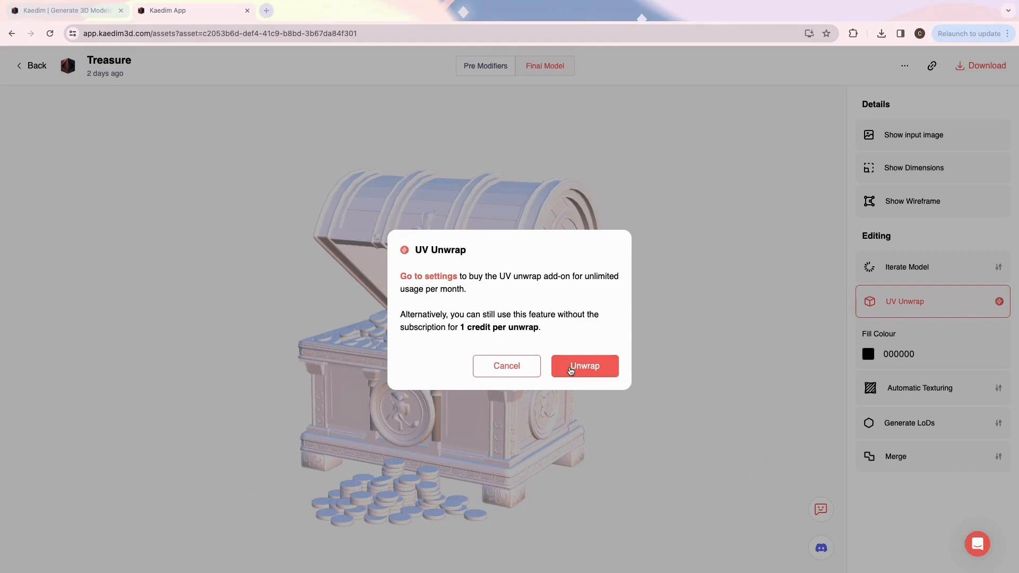
left_click(584, 367)
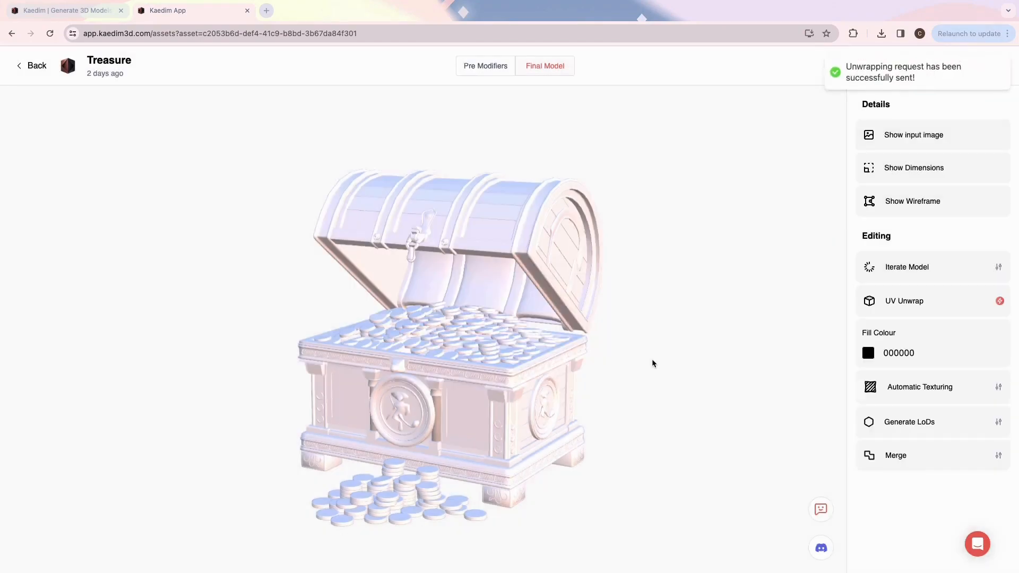
left_click(30, 64)
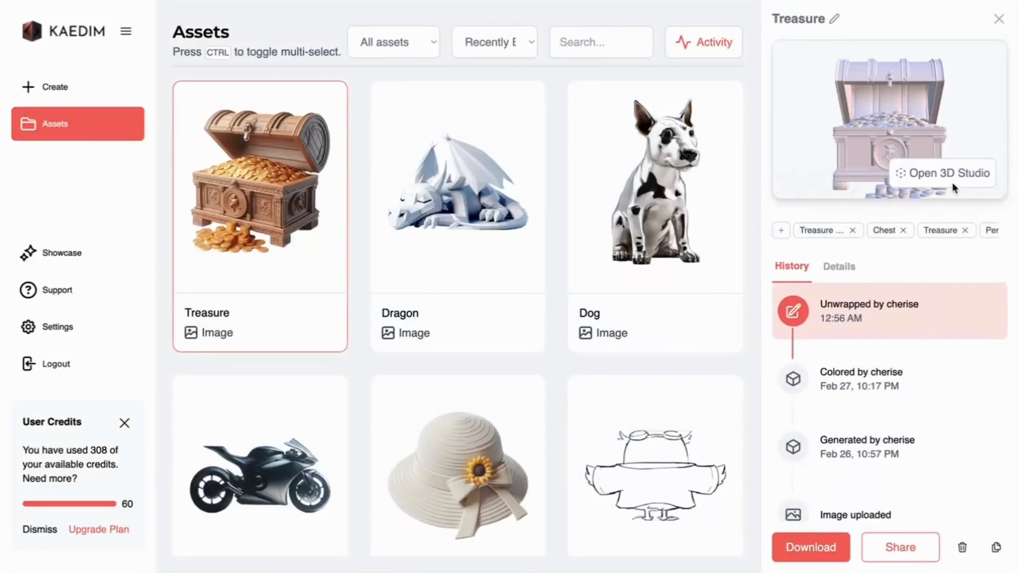
left_click(945, 173)
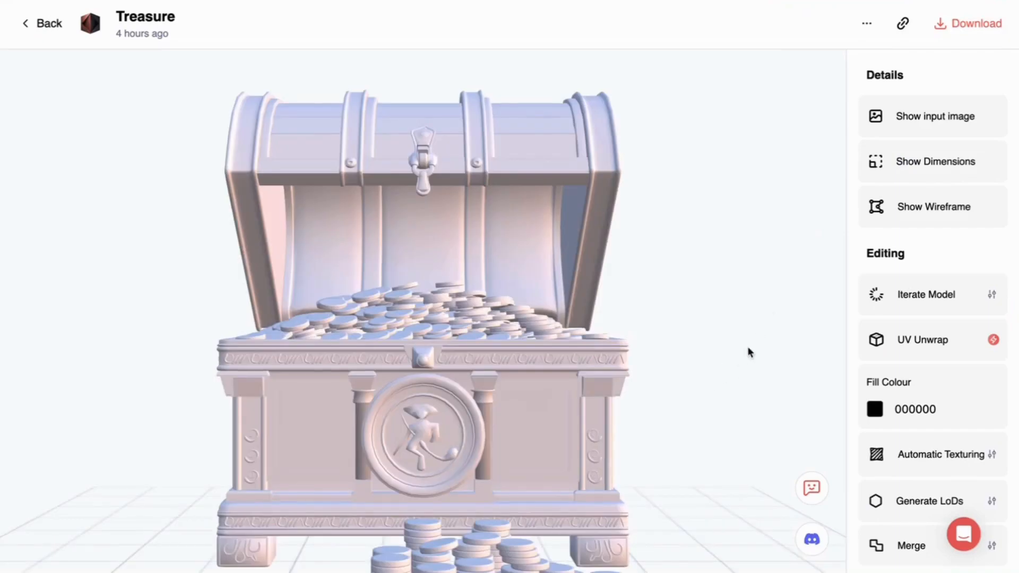
Step: Download the treasure chest in fbx format
left_click(968, 24)
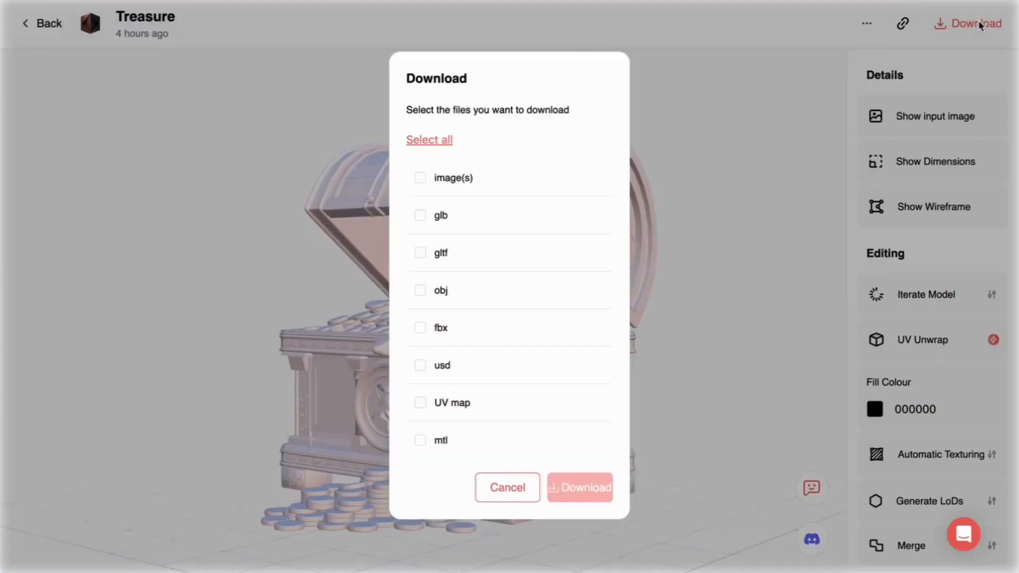
left_click(421, 328)
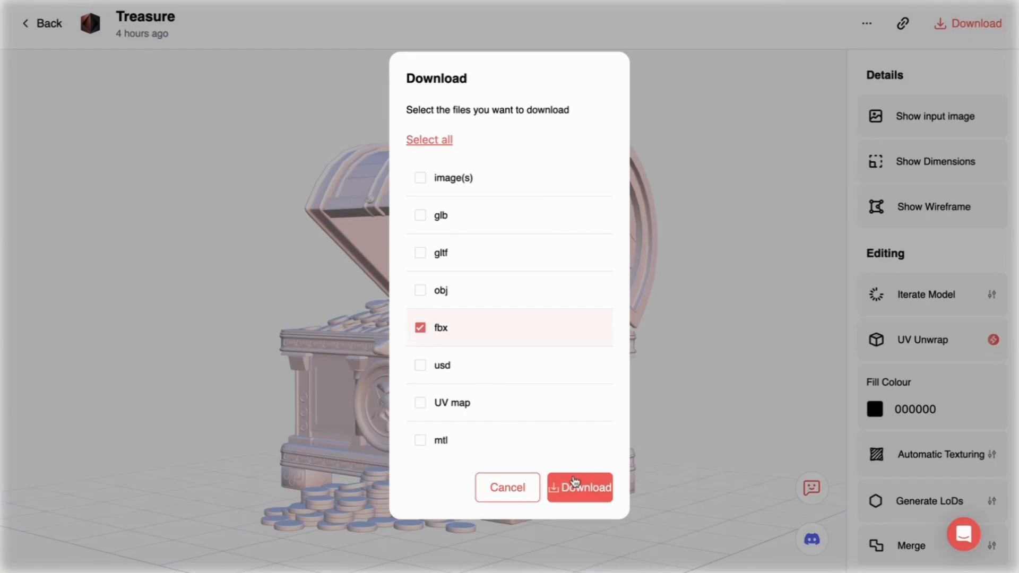
left_click(579, 487)
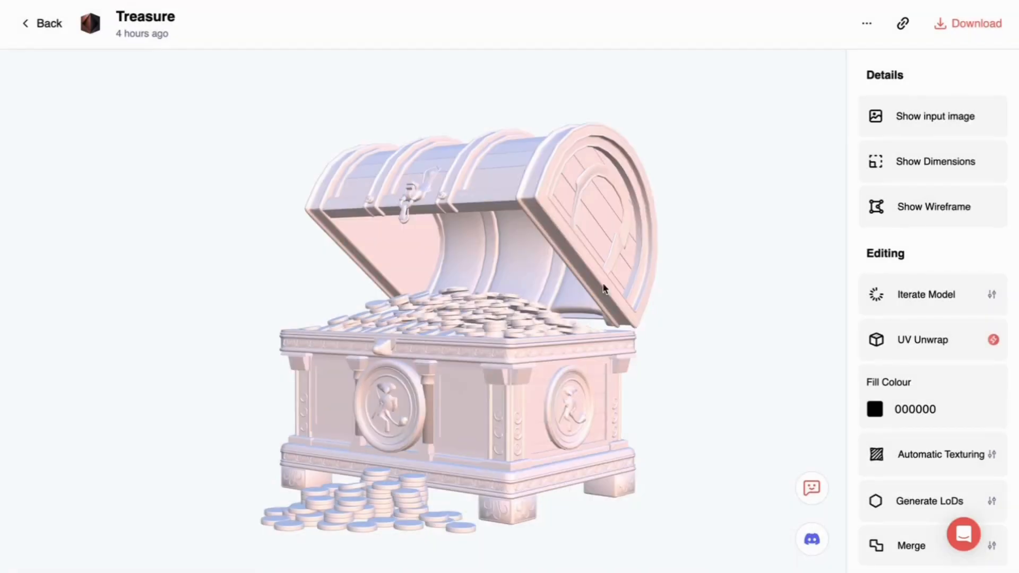
left_click(967, 24)
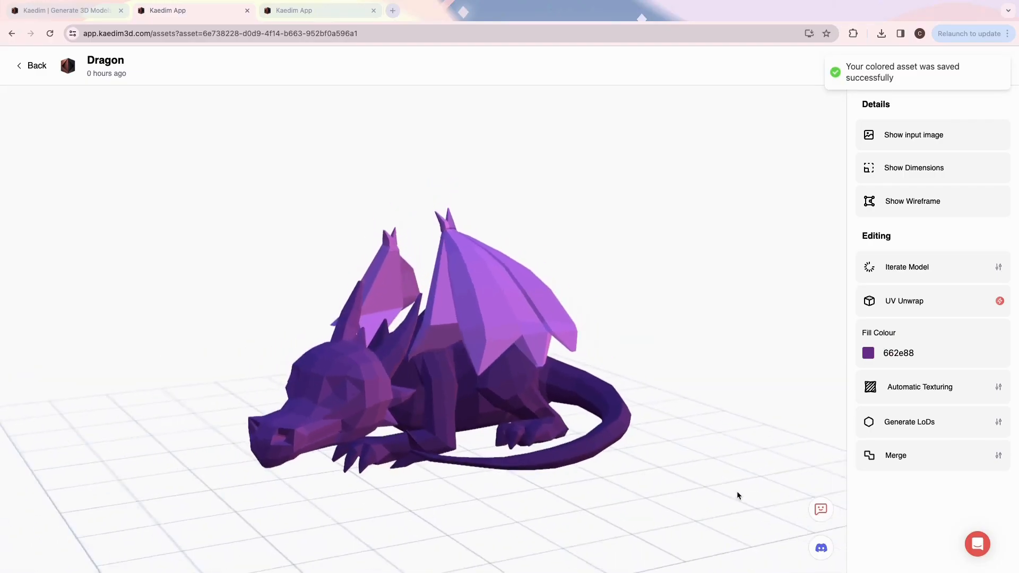
Step: Circle parts on the dragon sketchpad and submit the iteration request to separate those meshes
left_click(906, 267)
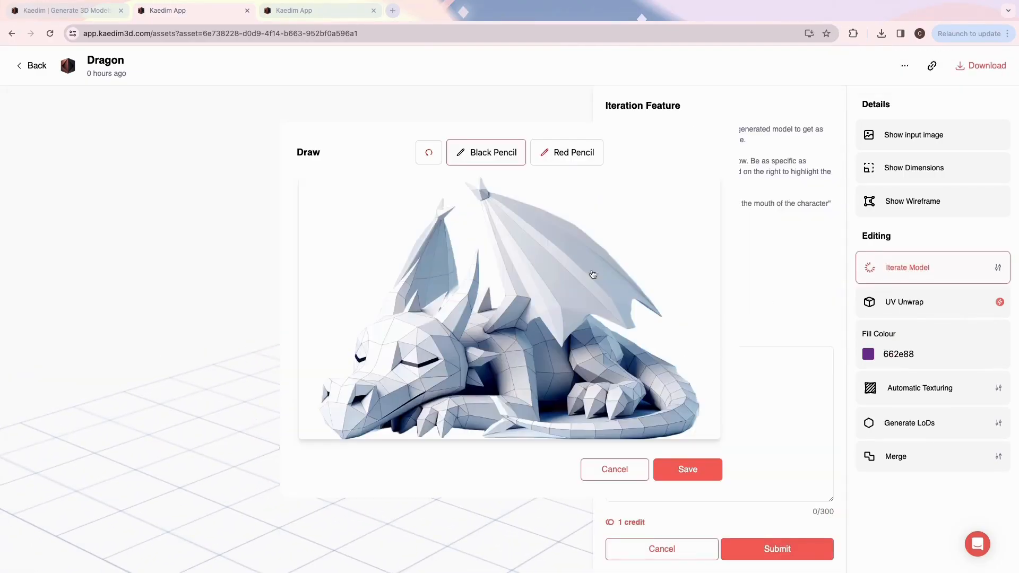
left_click(565, 152)
type("Separate encircled meshes from main mesh")
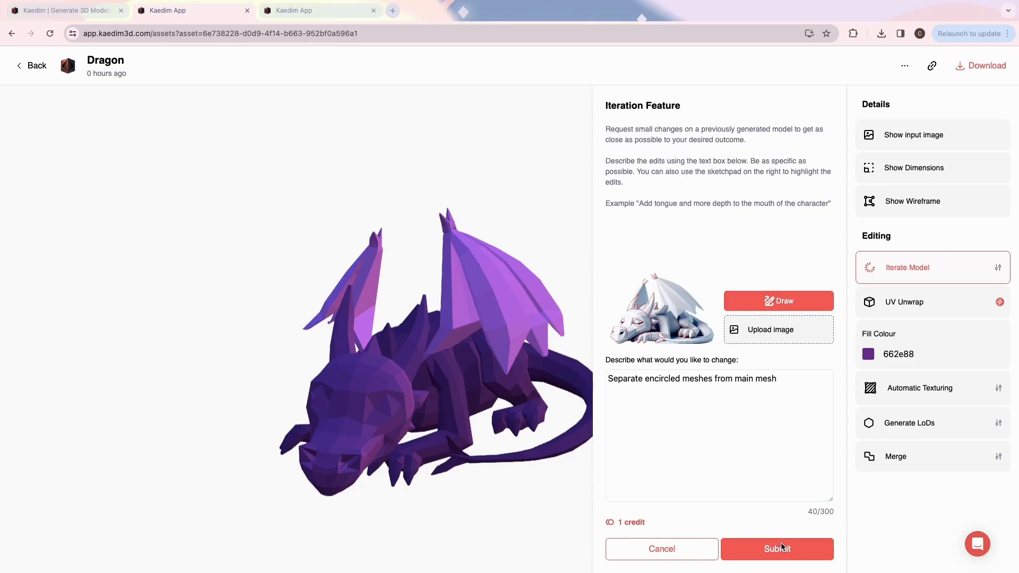
left_click(777, 549)
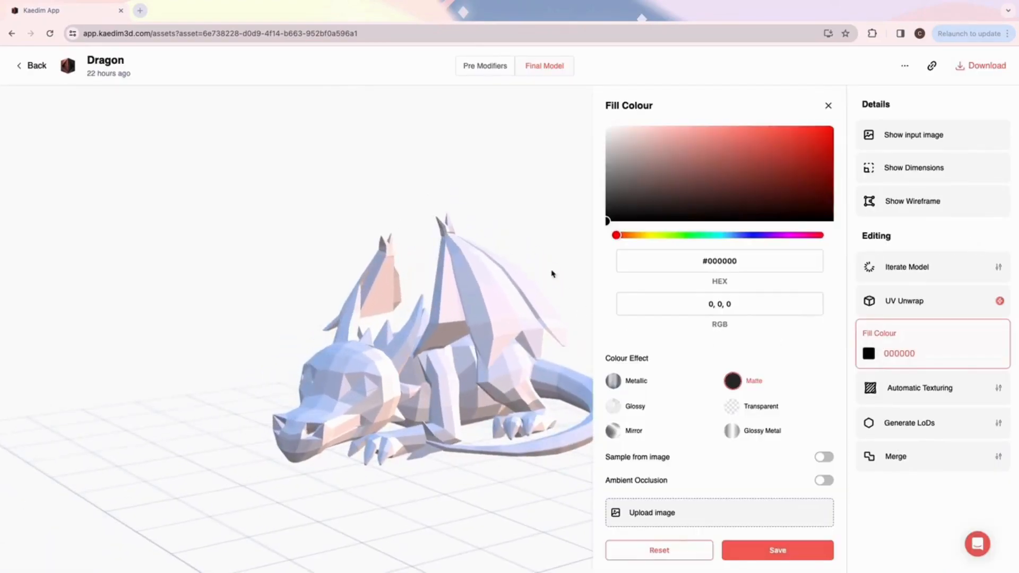
Step: Fill the dragon's body with purple in Glossy Metal, then pick a deeper purple with a Matte finish
left_click(744, 151)
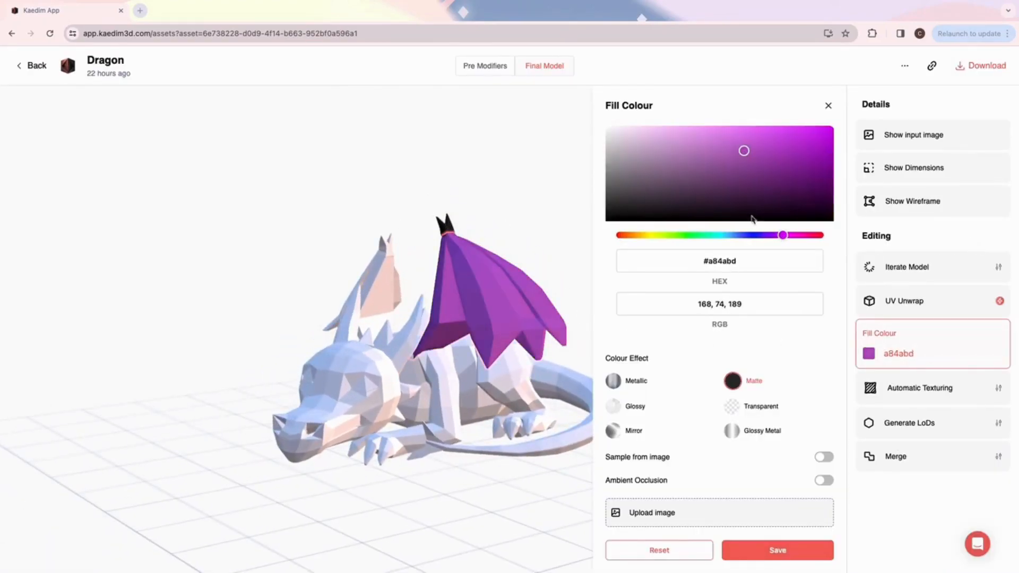
left_click(731, 430)
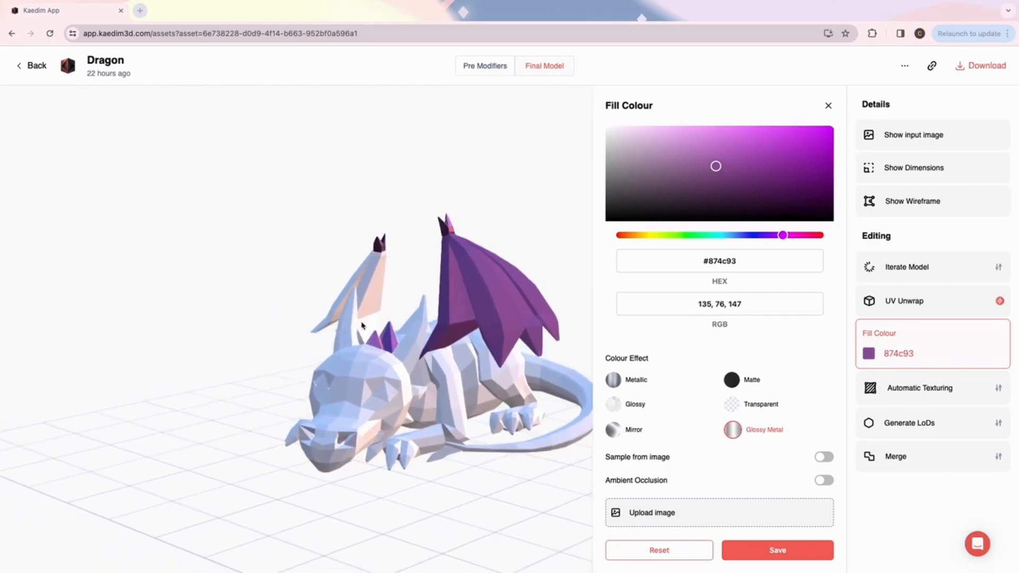
left_click(670, 131)
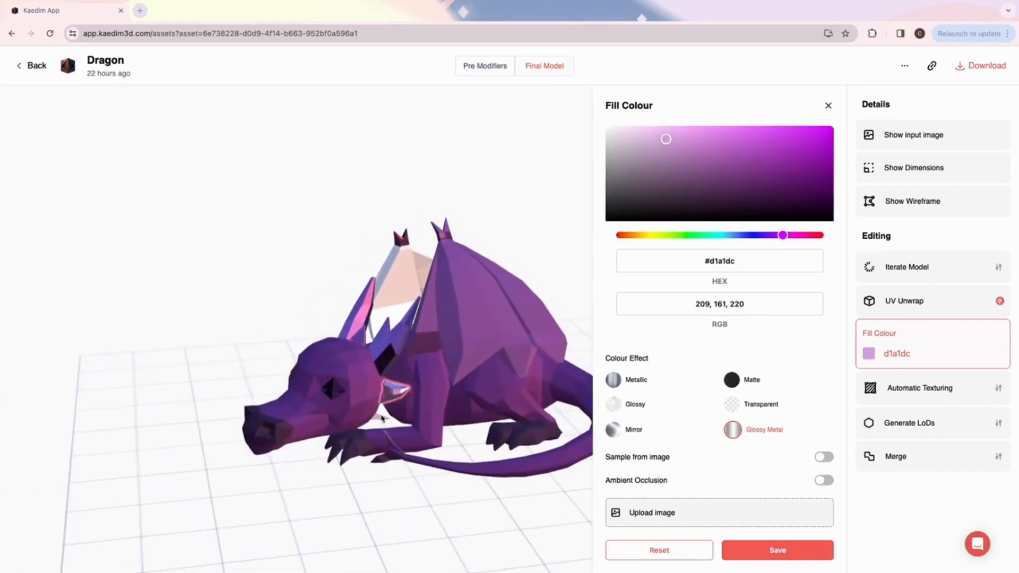
left_click(707, 144)
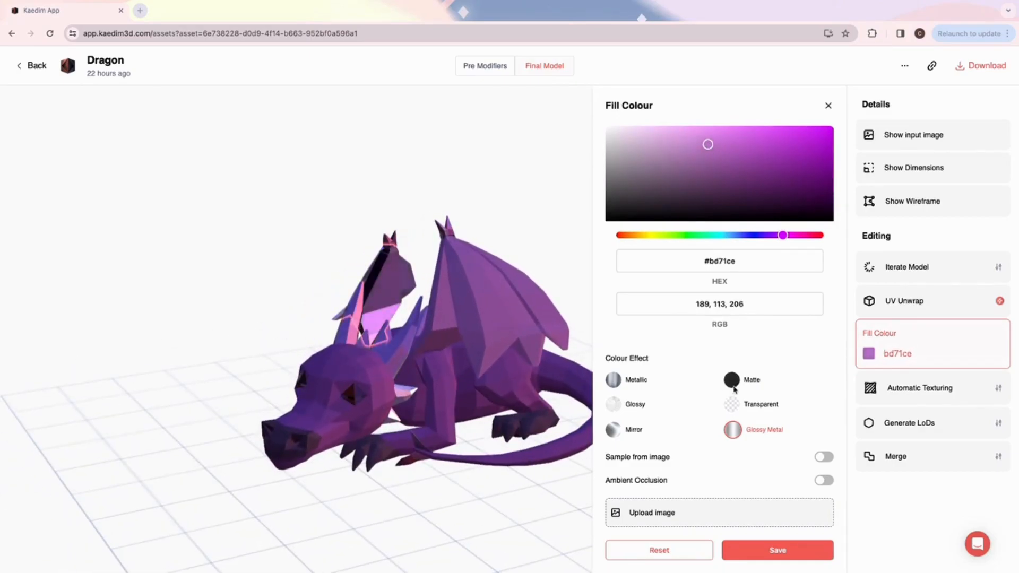
left_click(910, 423)
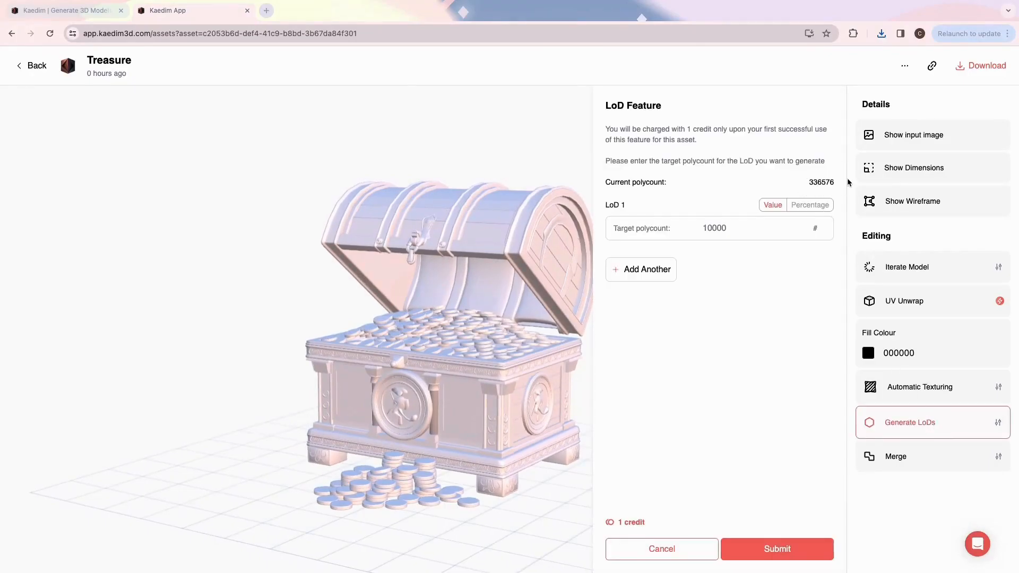
Step: Set LoD targets of 200000 polygons, 30 percent and 40000 polygons for Treasure and submit
type("20")
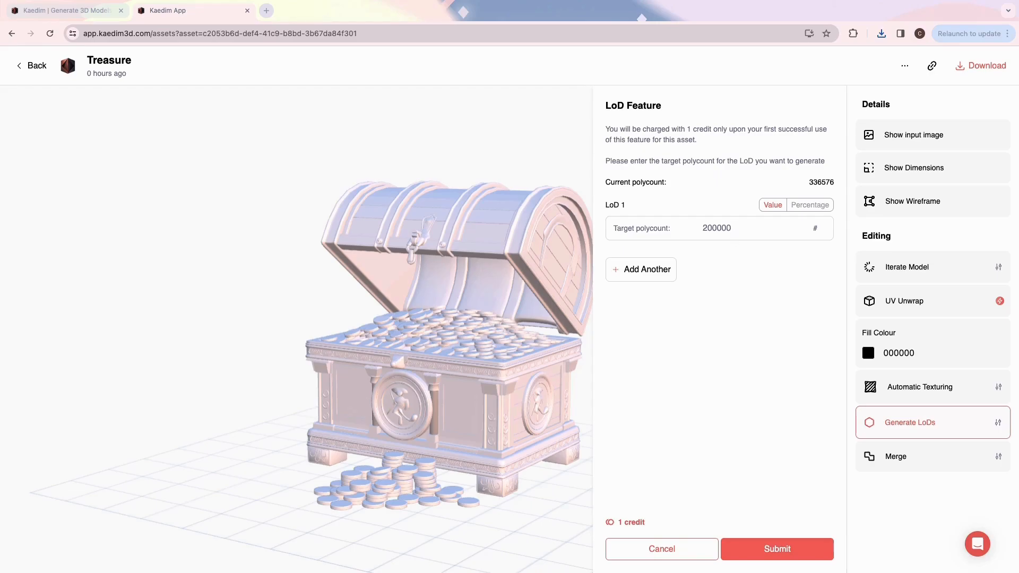
left_click(640, 269)
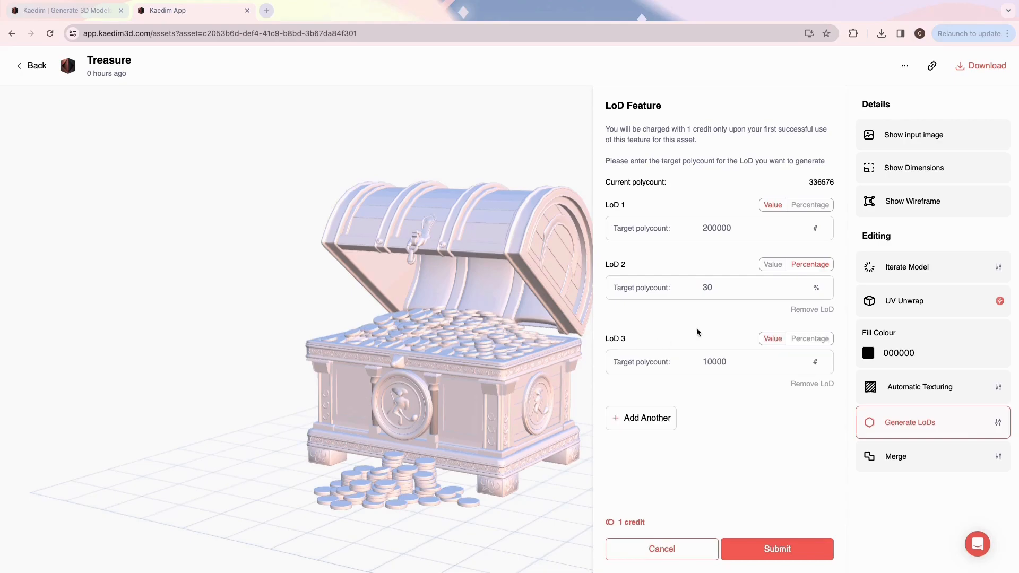
left_click(714, 362)
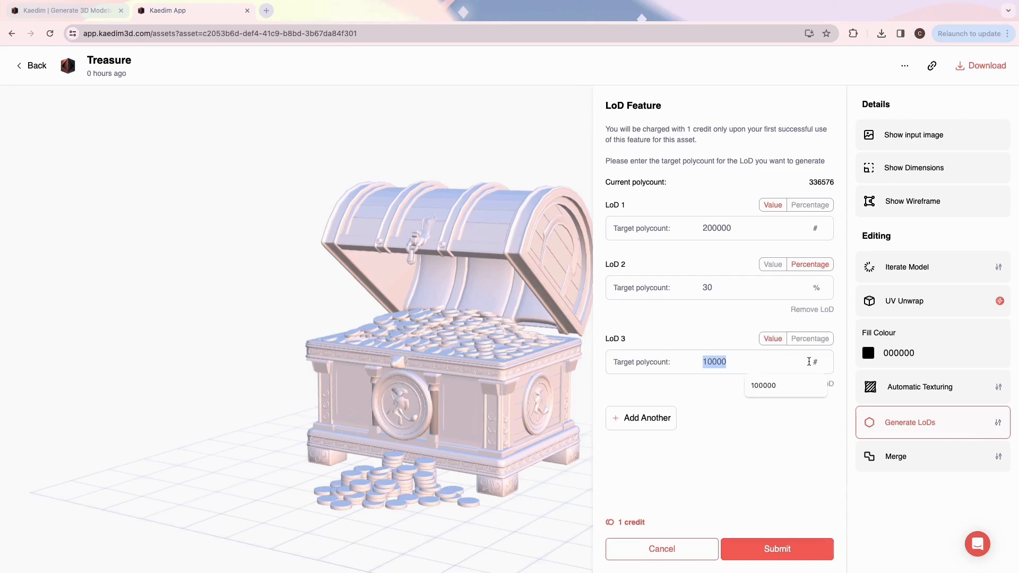
type("40000")
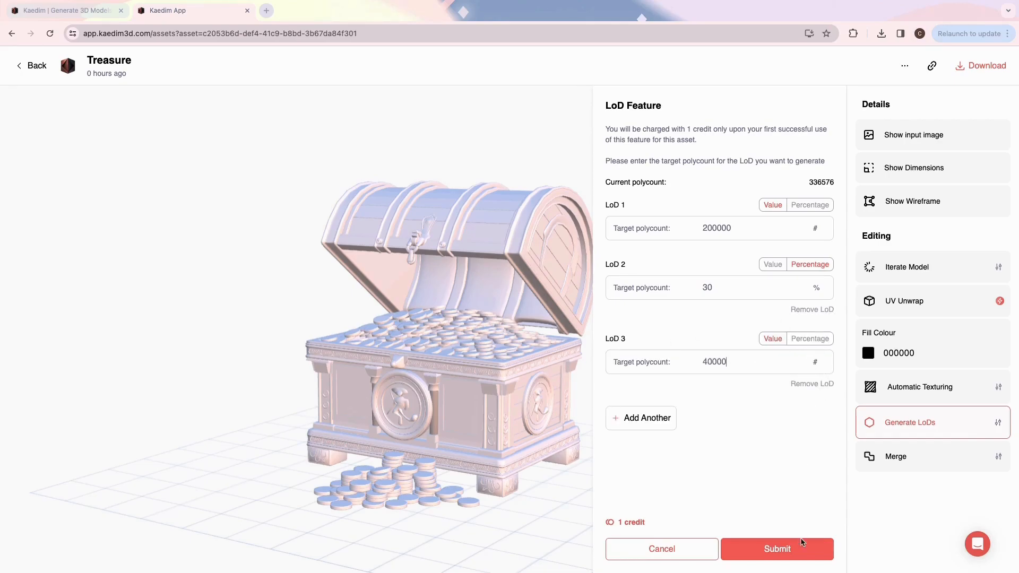
left_click(777, 549)
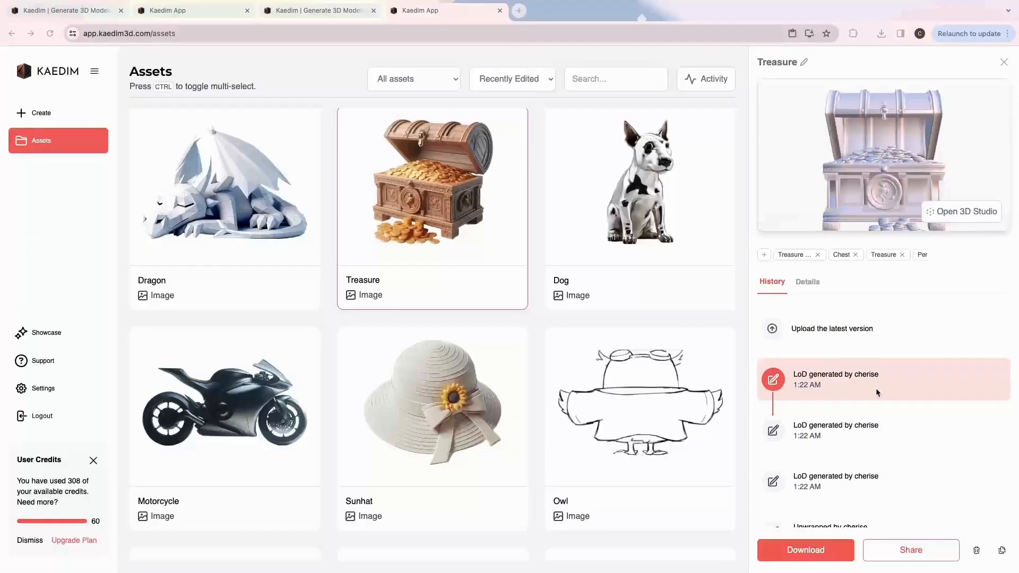
Step: Review Treasure's details and view it in the 3D studio with a 91750/40000 polycount
left_click(807, 284)
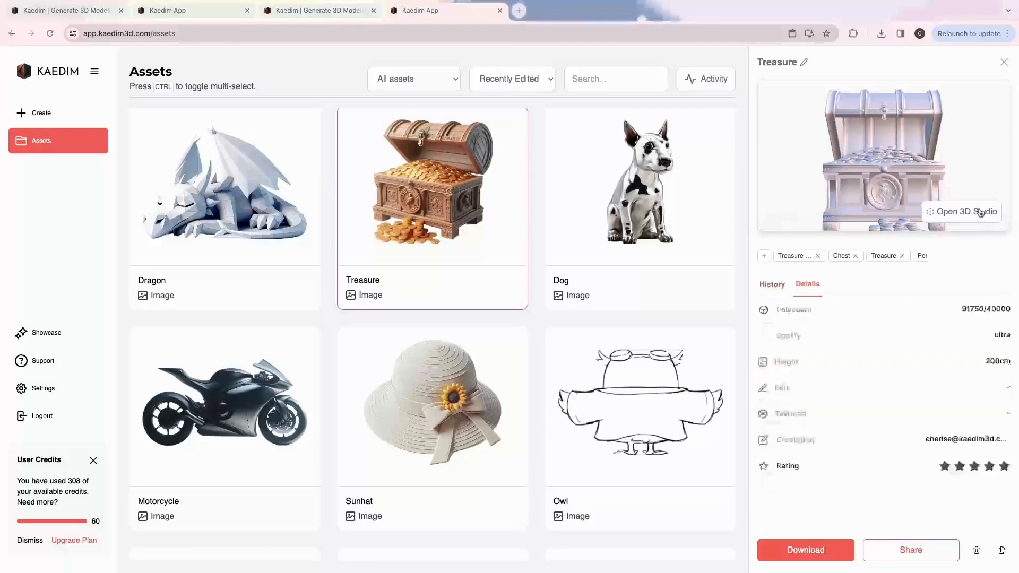
left_click(966, 211)
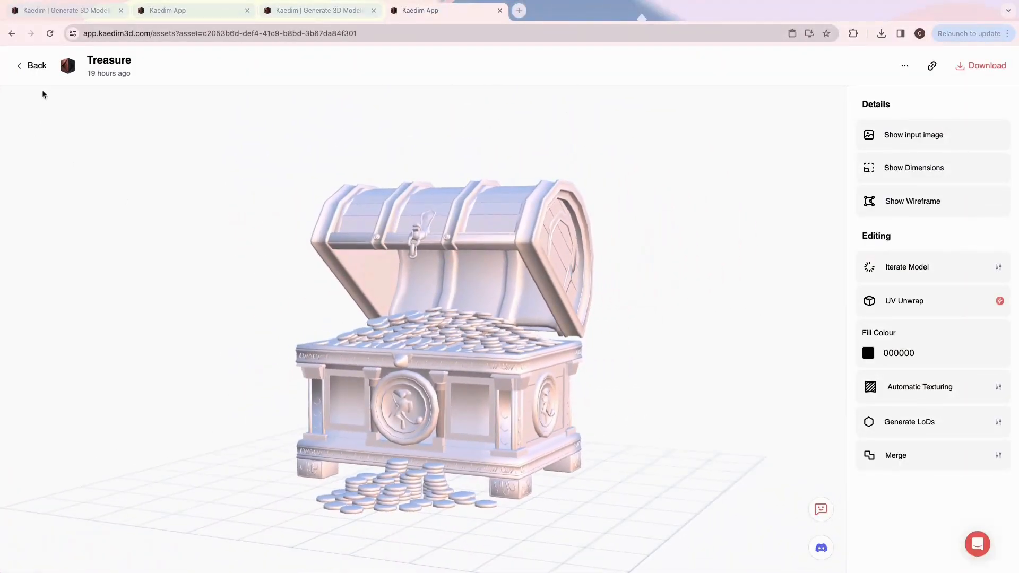
left_click(31, 65)
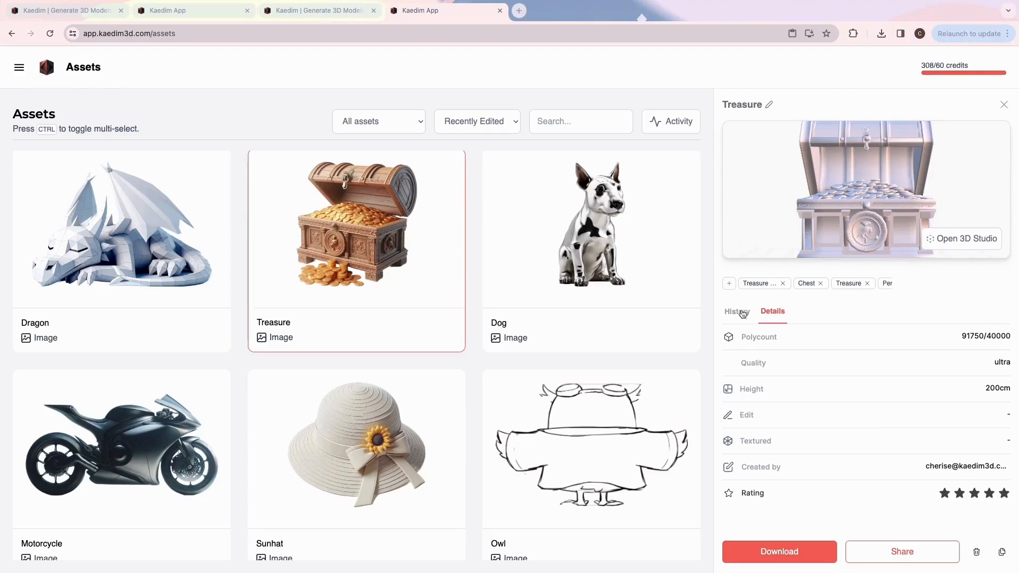
Step: Check Treasure's version history in 3D view, then bring up the Dragon's history
left_click(736, 311)
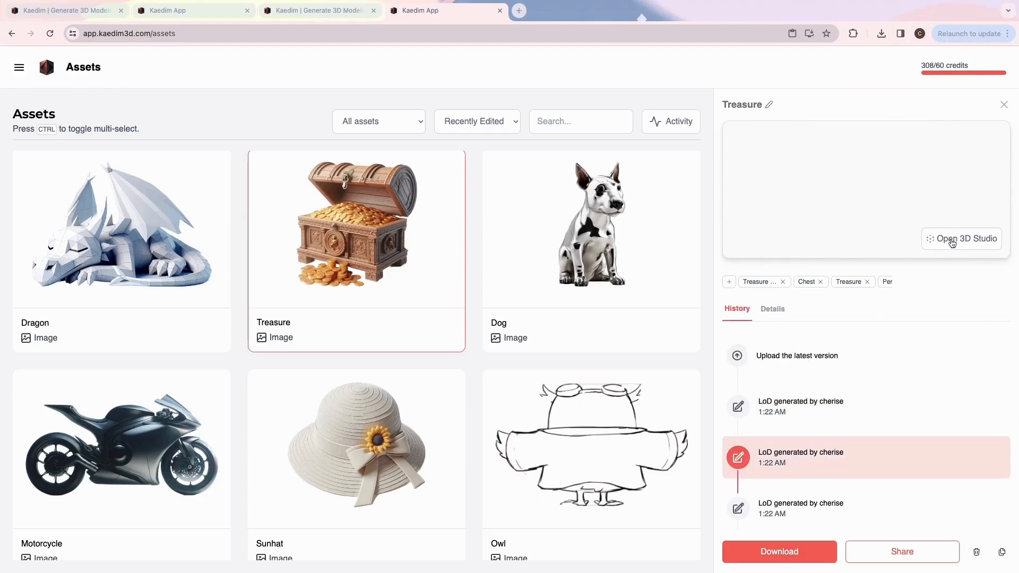
left_click(772, 311)
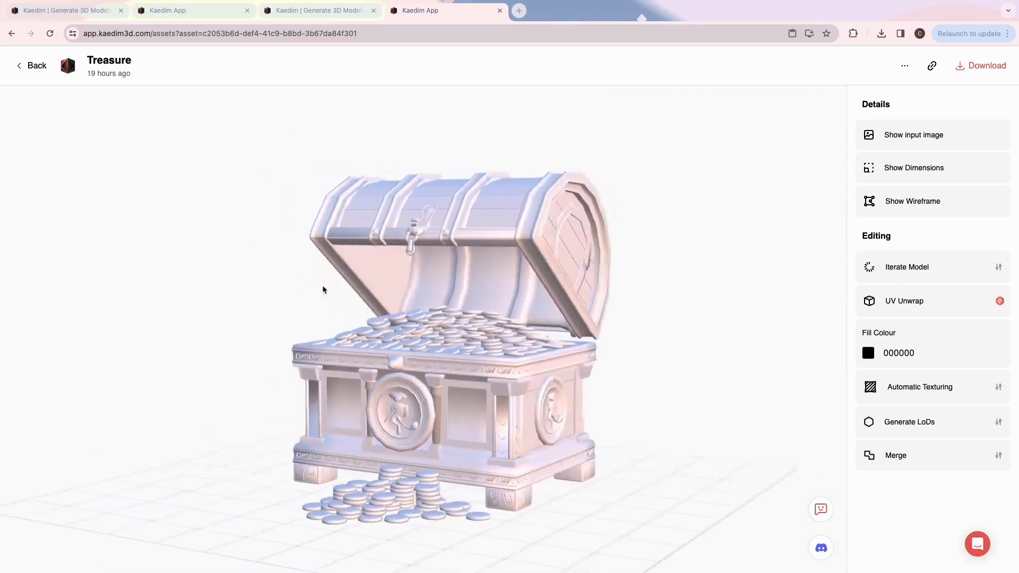
left_click(31, 65)
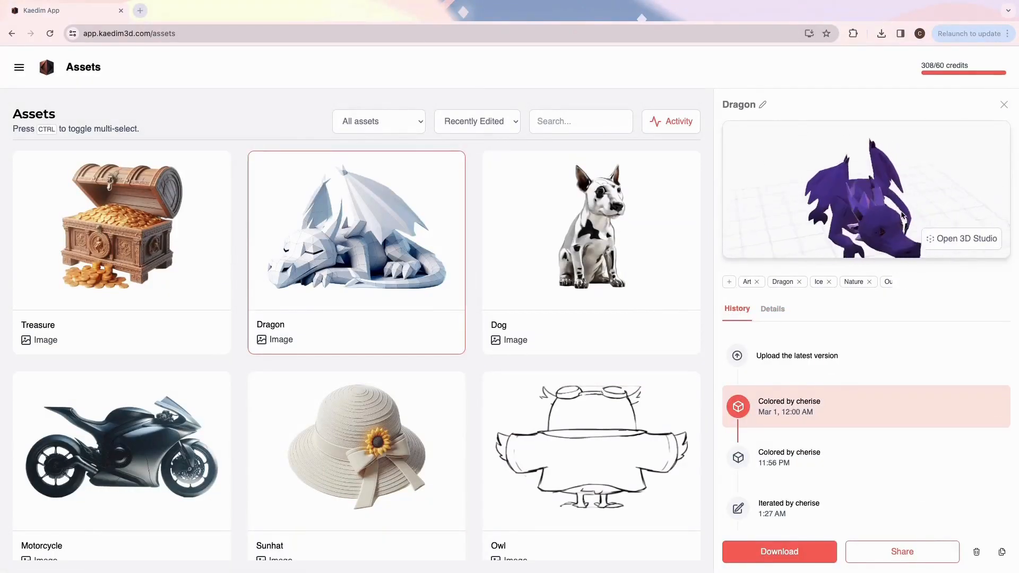
left_click(778, 550)
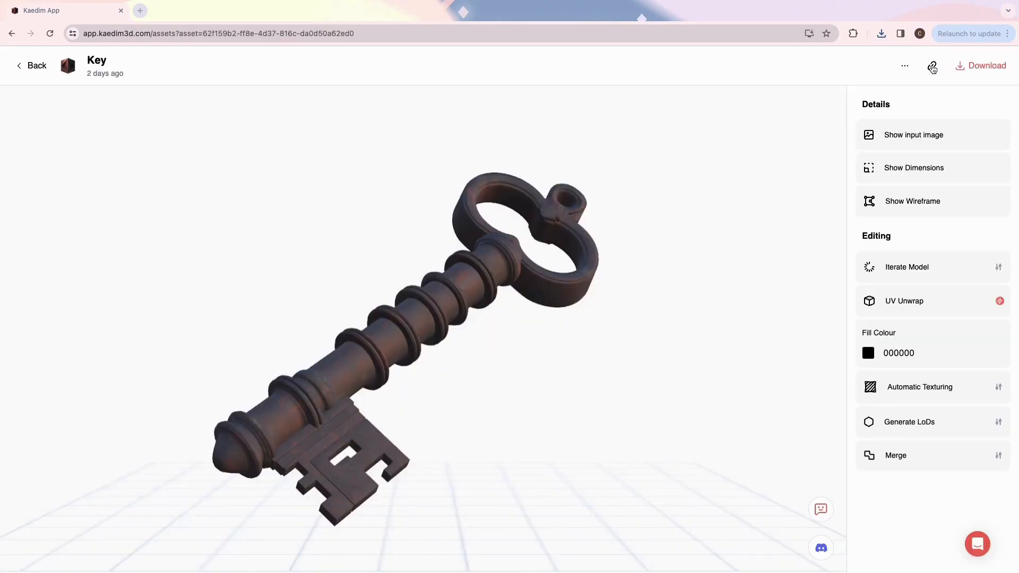
Step: View the Key in its shareable viewer and orbit it to see it from above
left_click(931, 66)
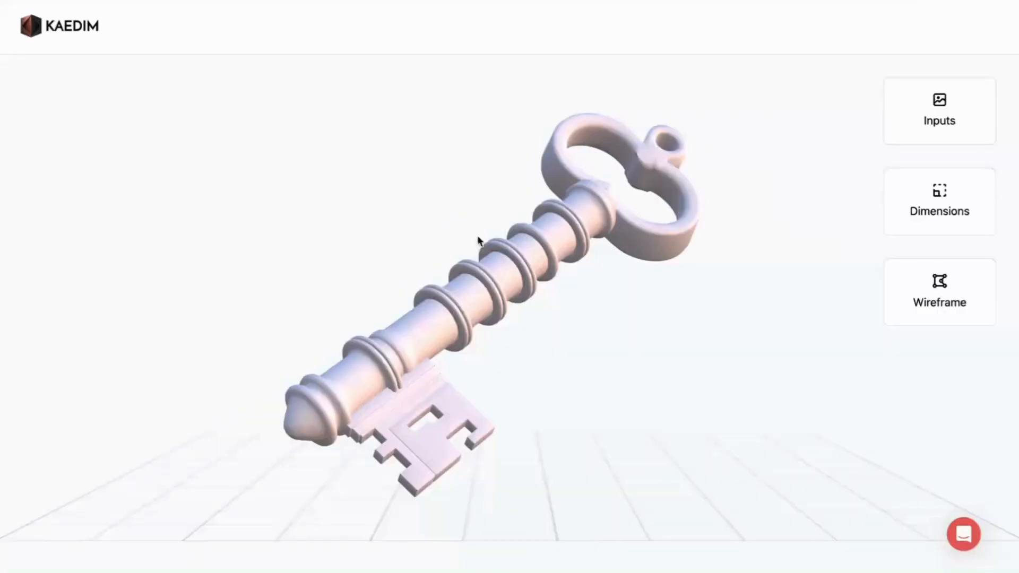
left_click_drag(478, 241, 511, 357)
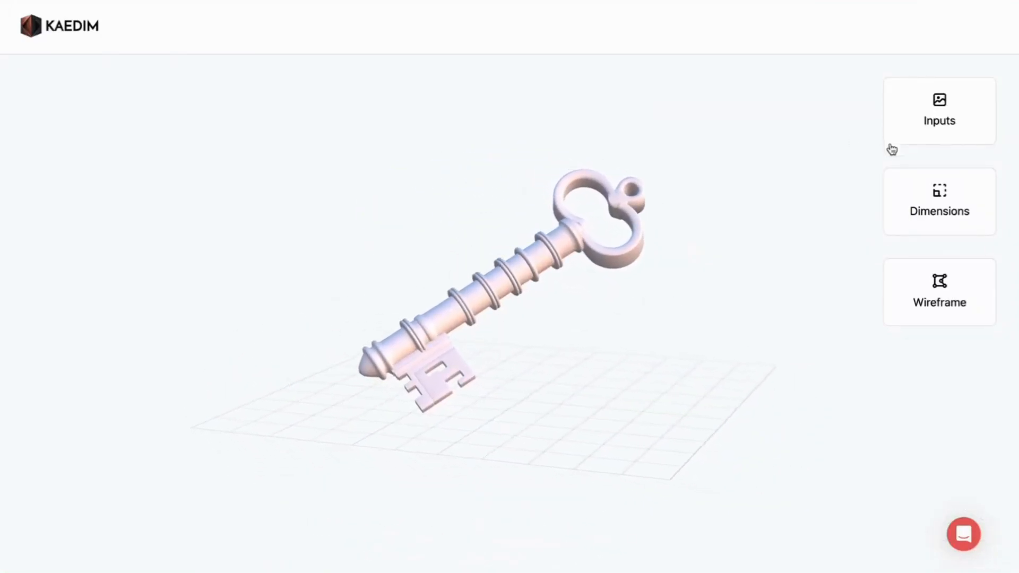
left_click(939, 291)
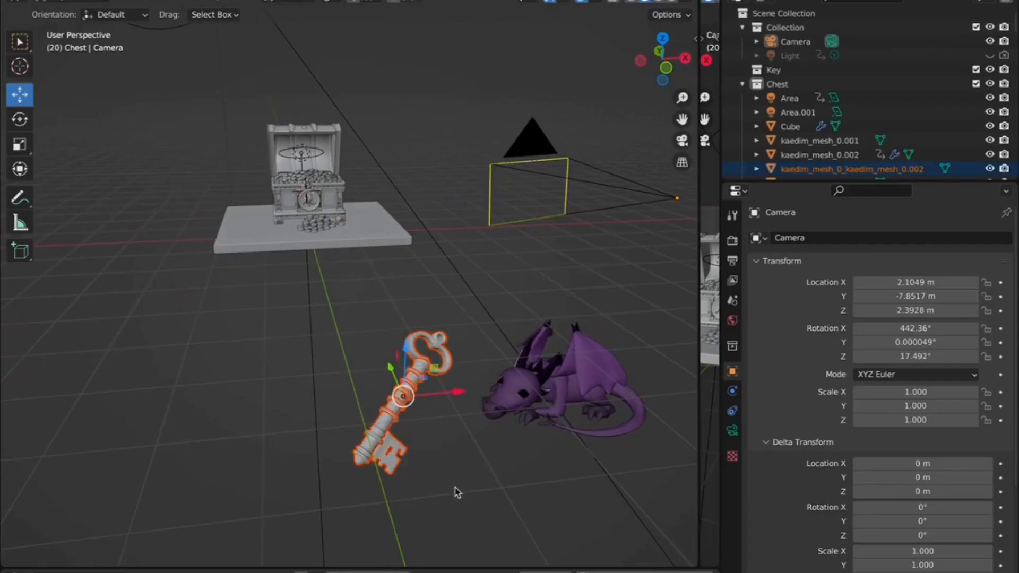
Step: Move the key beside the treasure chest on its platform and switch to the Scale tool
left_click_drag(409, 392, 212, 244)
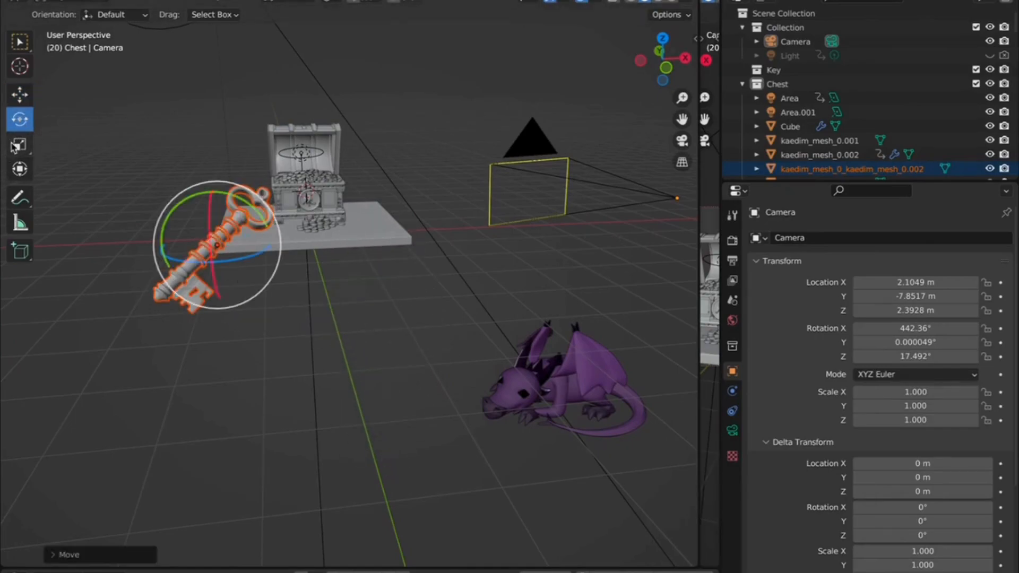
left_click(19, 144)
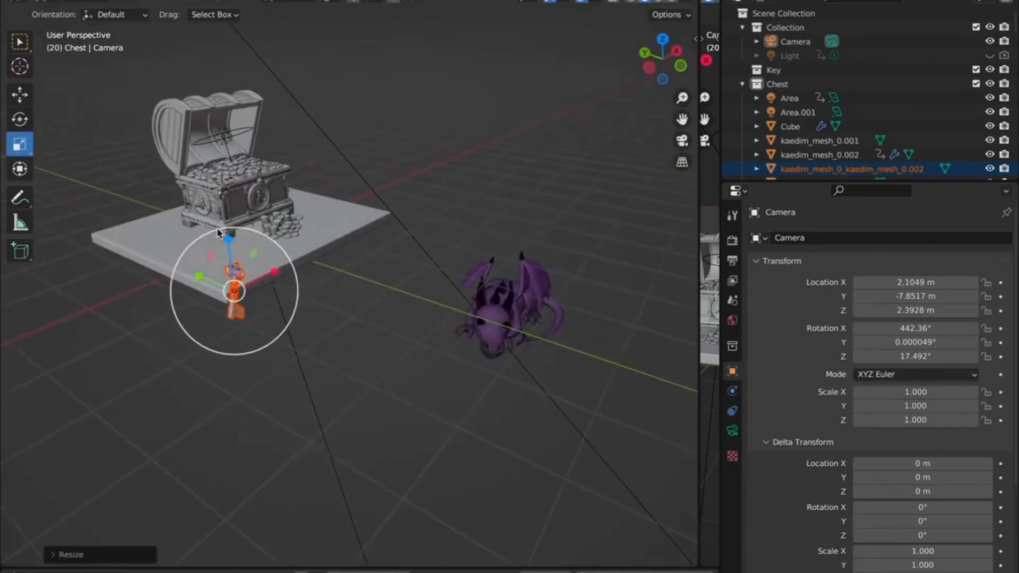